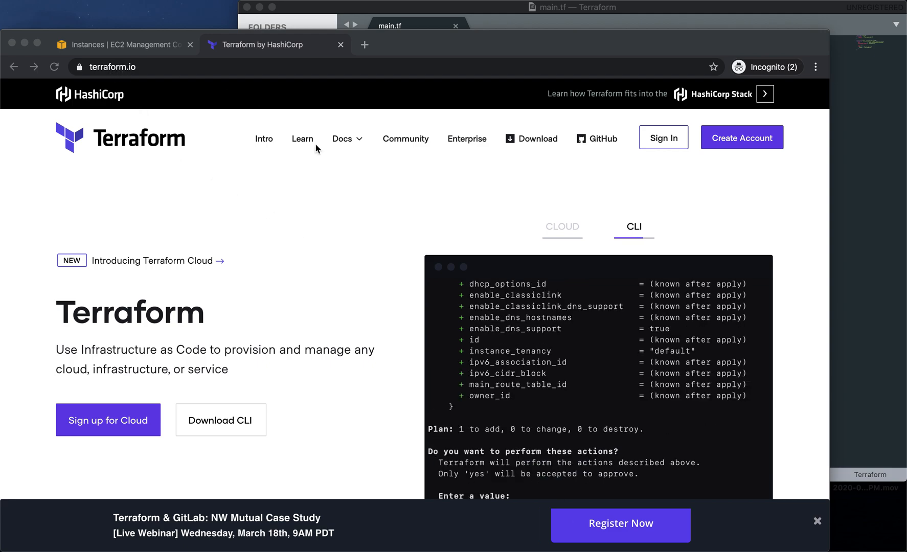
Step: Scroll through the terraform.io homepage overview sections and back up
{"action": "scroll", "scroll_direction": "down", "scroll_amount": 3}
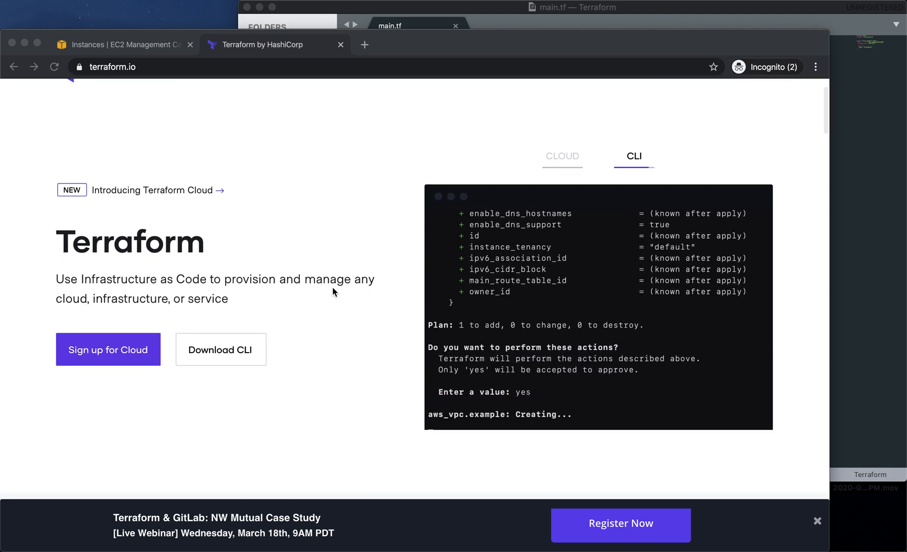
{"action": "scroll", "scroll_direction": "down", "scroll_amount": 3}
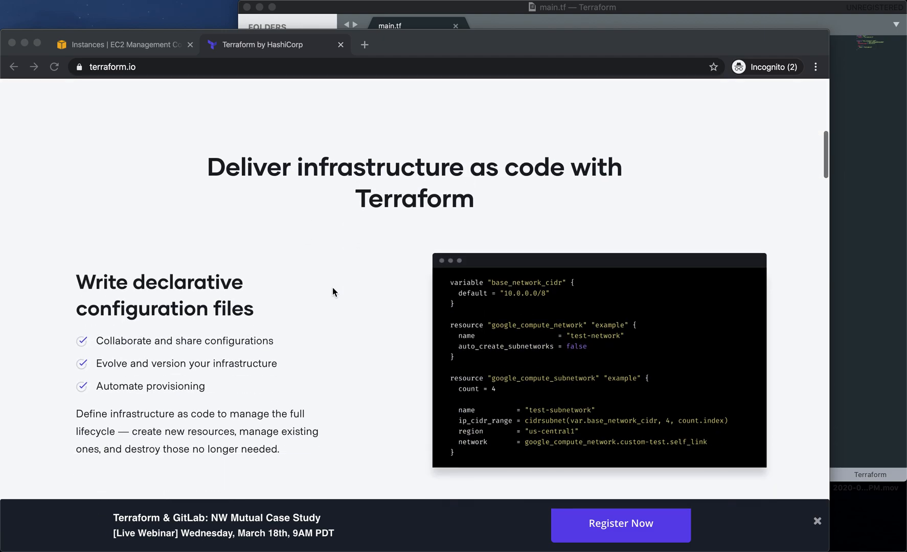
{"action": "scroll", "scroll_direction": "down", "scroll_amount": 3}
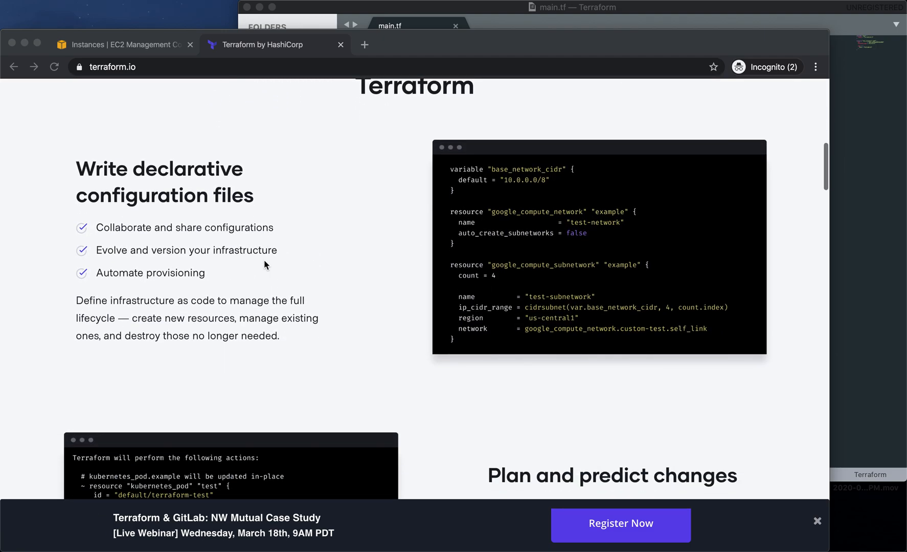
{"action": "scroll", "scroll_direction": "down", "scroll_amount": 3}
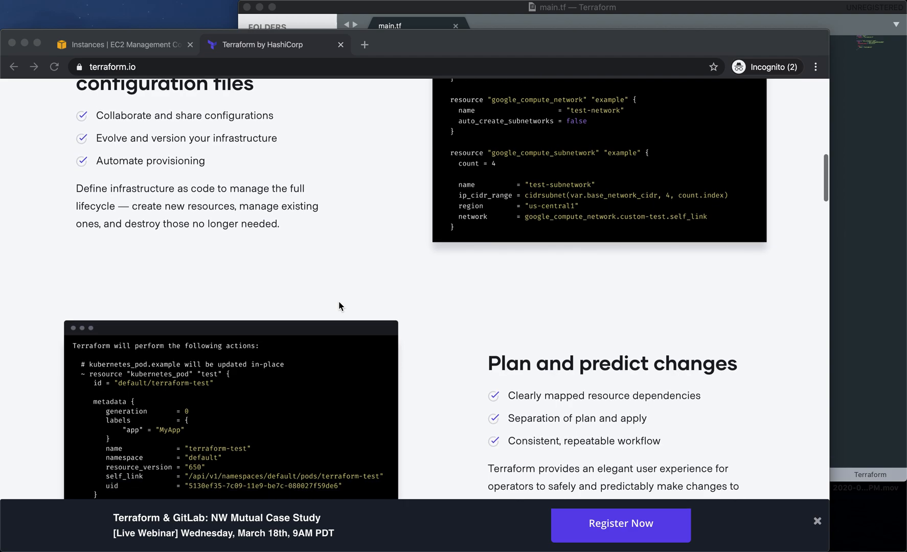
{"action": "scroll", "scroll_direction": "up", "scroll_amount": 3}
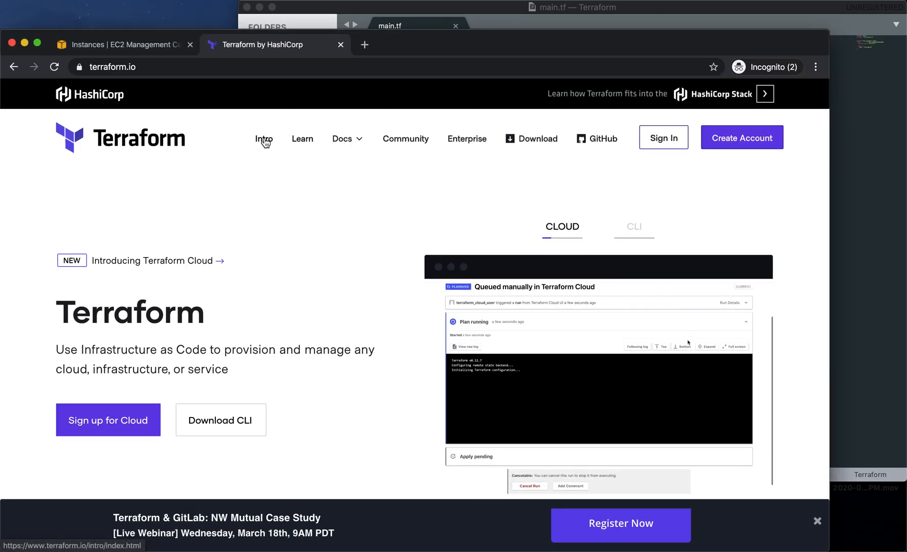
Step: Open the Introduction to Terraform guide from the Intro link and skim it
{"action": "left_click", "coordinate": [264, 138]}
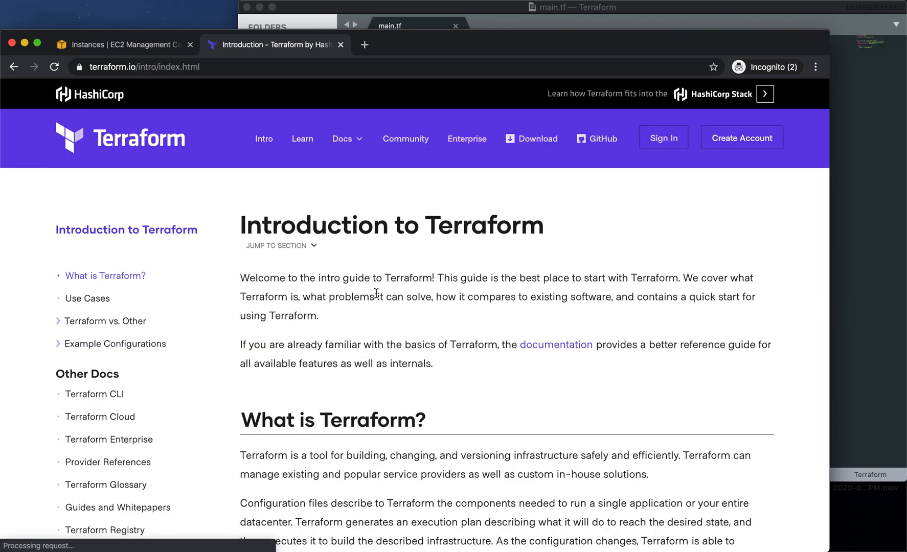
{"action": "scroll", "scroll_direction": "down", "scroll_amount": 3}
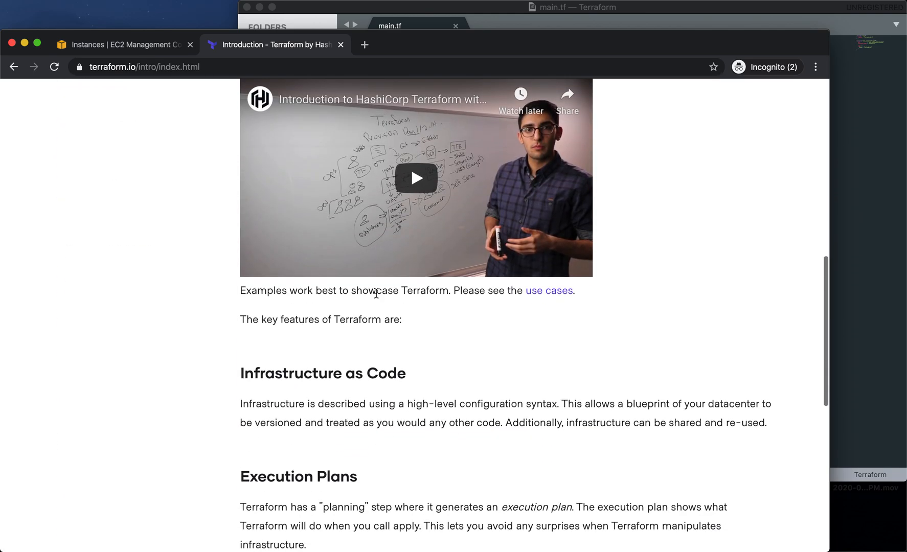
{"action": "scroll", "scroll_direction": "up", "scroll_amount": 3}
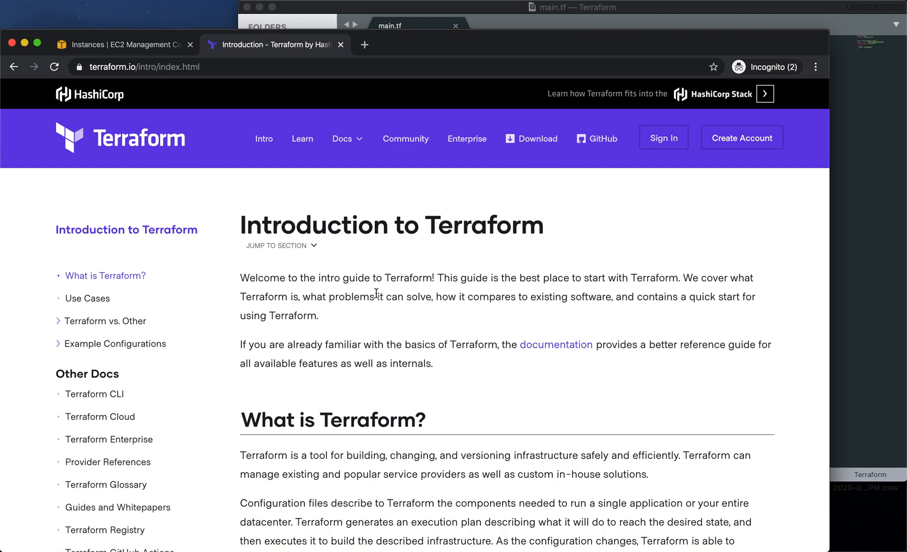
{"action": "mouse_move", "coordinate": [394, 10]}
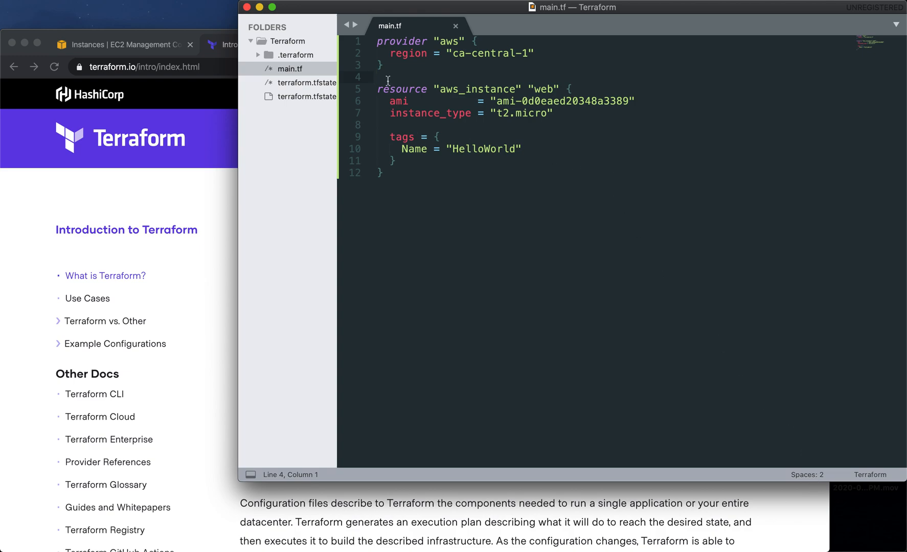
{"action": "mouse_move", "coordinate": [301, 78]}
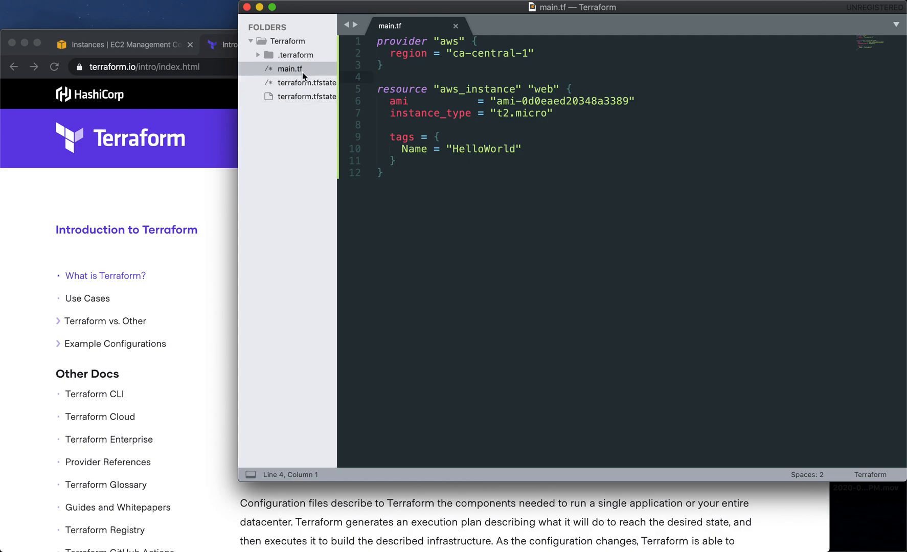
Step: Delete terraform.tfstate, then delete the .terraform folder and confirm, keeping main.tf
{"action": "right_click", "coordinate": [309, 81]}
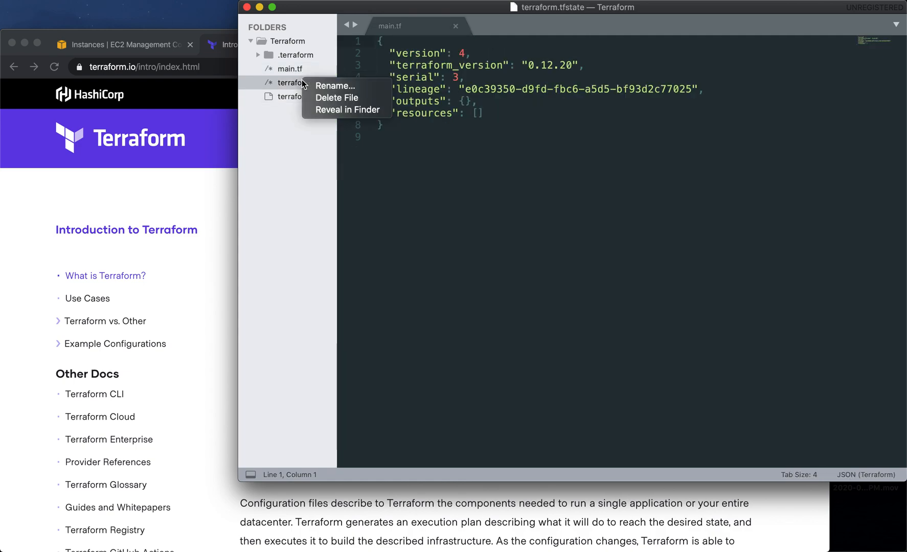
{"action": "mouse_move", "coordinate": [341, 98]}
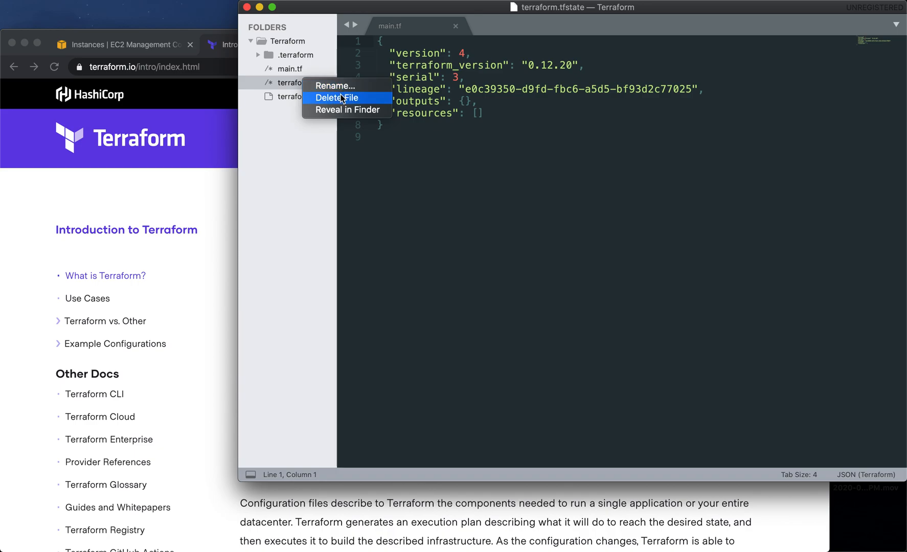
{"action": "left_click", "coordinate": [289, 69]}
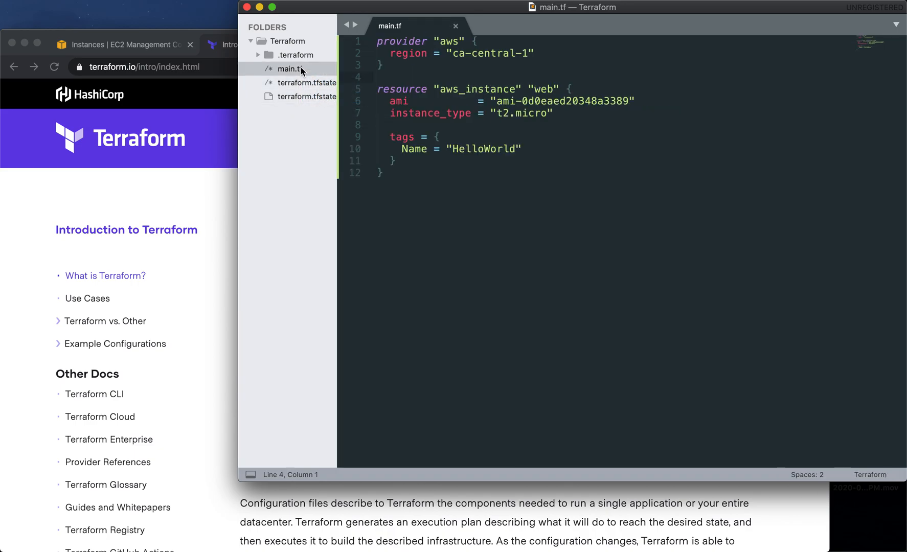
{"action": "right_click", "coordinate": [309, 82]}
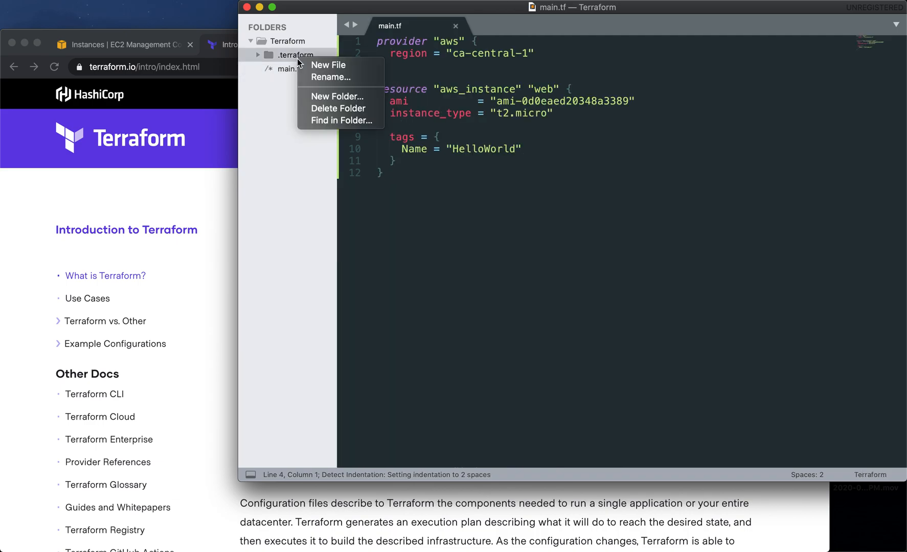
{"action": "left_click", "coordinate": [337, 109]}
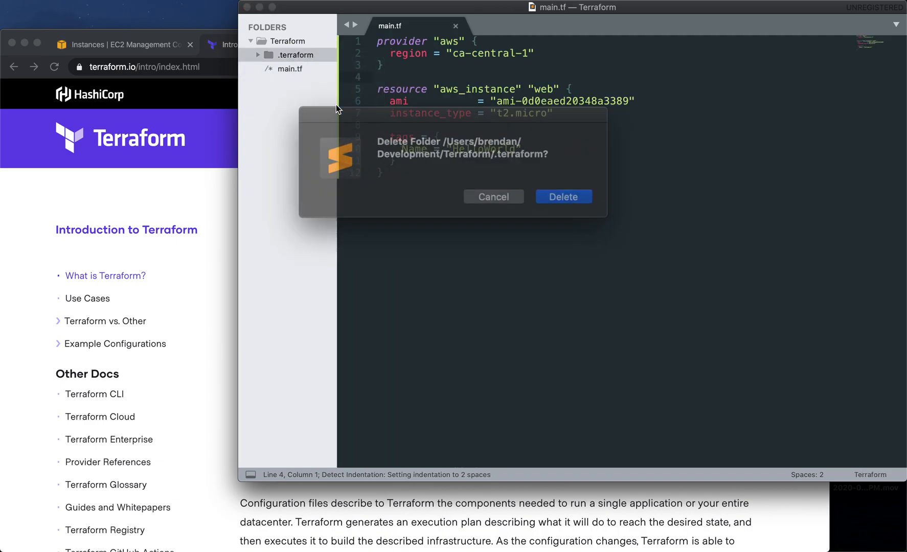
{"action": "left_click", "coordinate": [562, 196]}
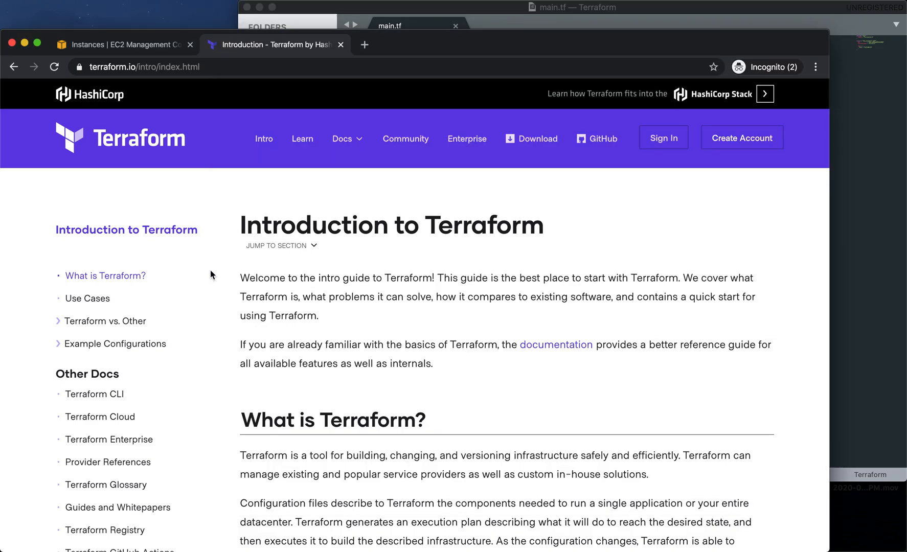
{"action": "mouse_move", "coordinate": [112, 261]}
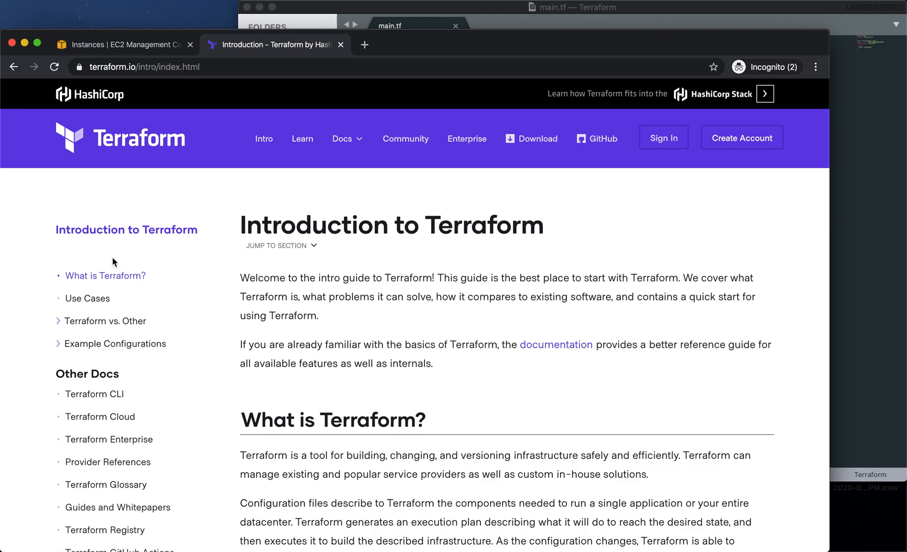
{"action": "mouse_move", "coordinate": [411, 305]}
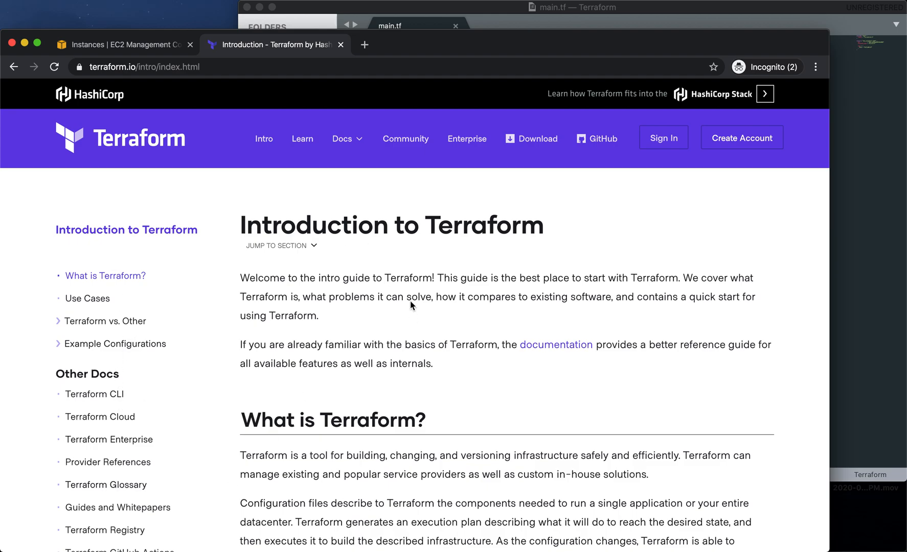
{"action": "mouse_move", "coordinate": [539, 142]}
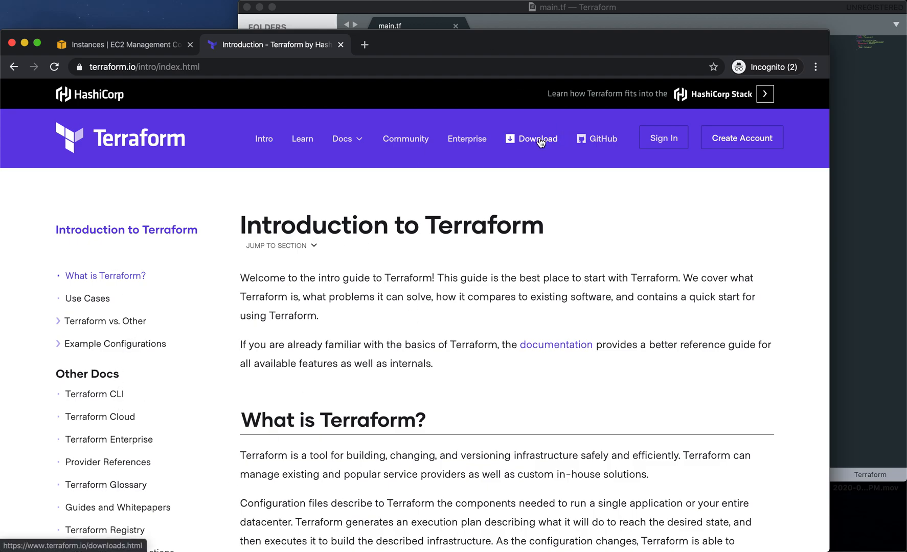
Step: Open the Download Terraform page and view the macOS, FreeBSD and Linux binaries
{"action": "left_click", "coordinate": [537, 139]}
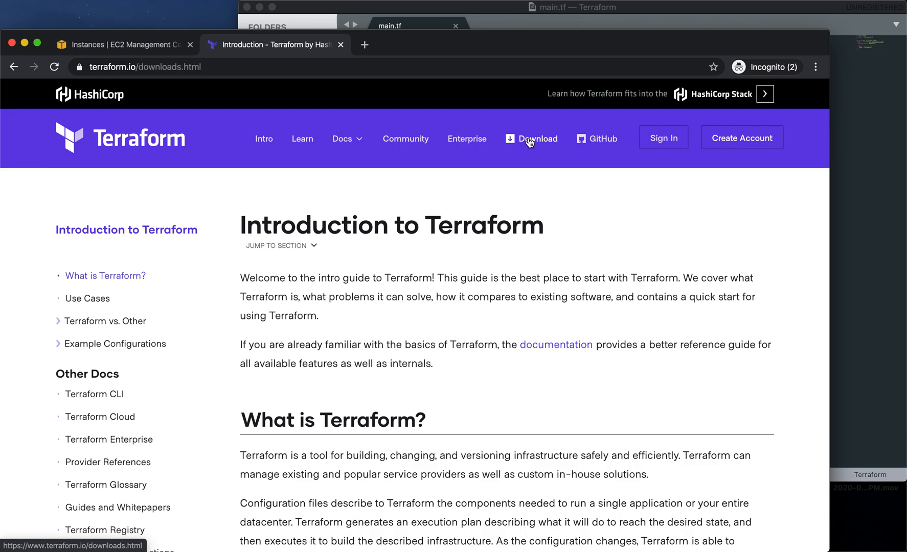
{"action": "left_click", "coordinate": [536, 138]}
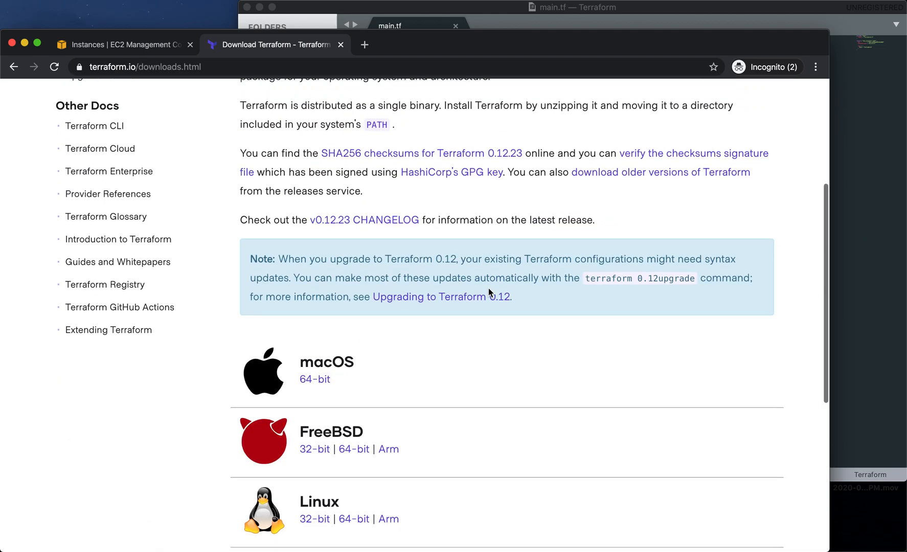
{"action": "scroll", "scroll_direction": "up", "scroll_amount": 3}
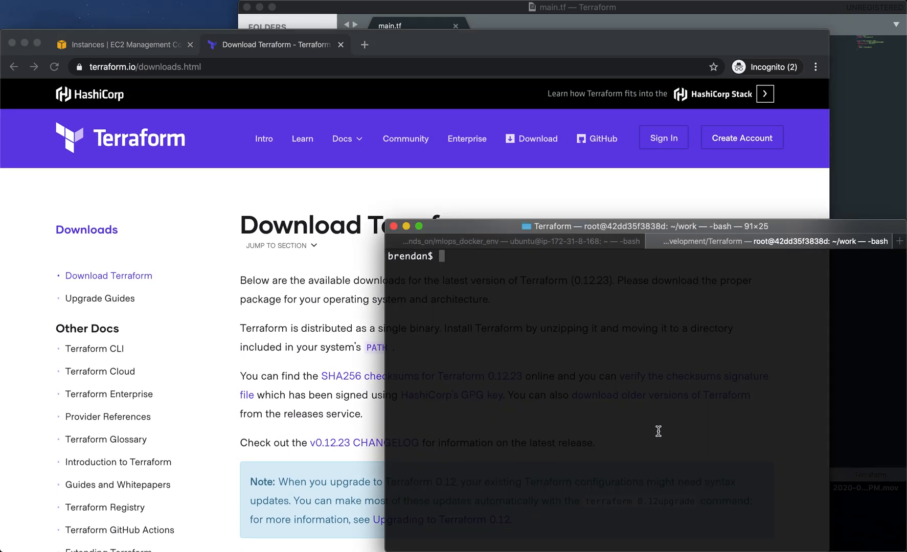
Step: Run terraform --version, reporting v0.12.20 installed with 0.12.23 available
{"action": "type", "text": "terraform"}
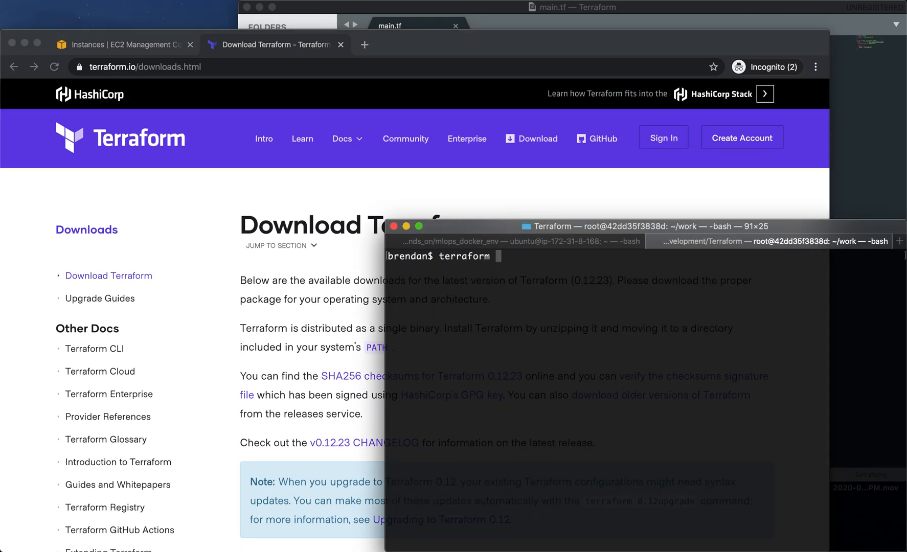
{"action": "type", "text": "--version"}
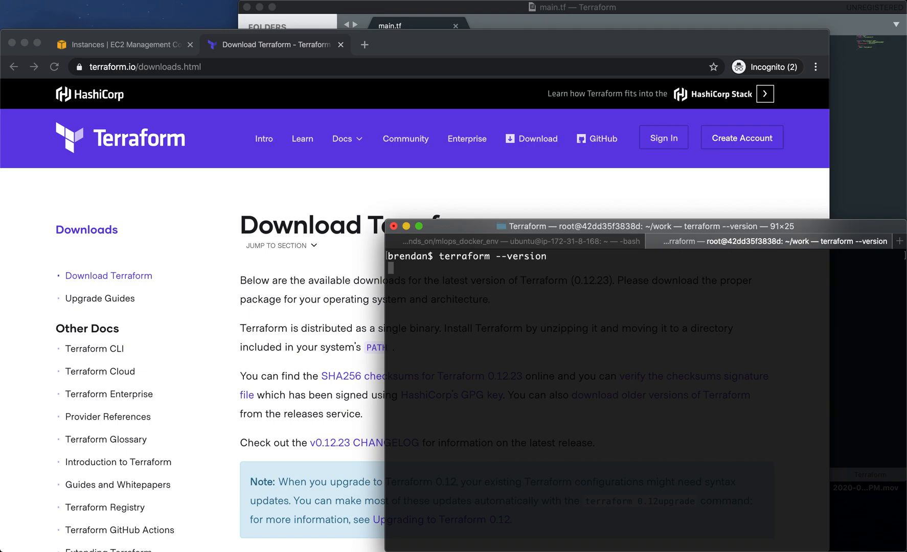
{"action": "key", "text": "Return"}
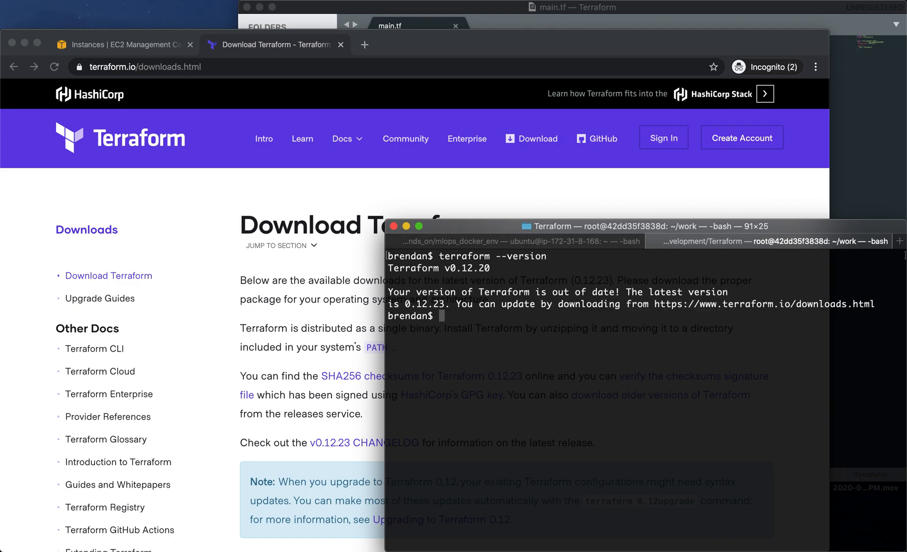
Step: Highlight the aws provider block in main.tf set to region ca-central-1
{"action": "left_click", "coordinate": [570, 7]}
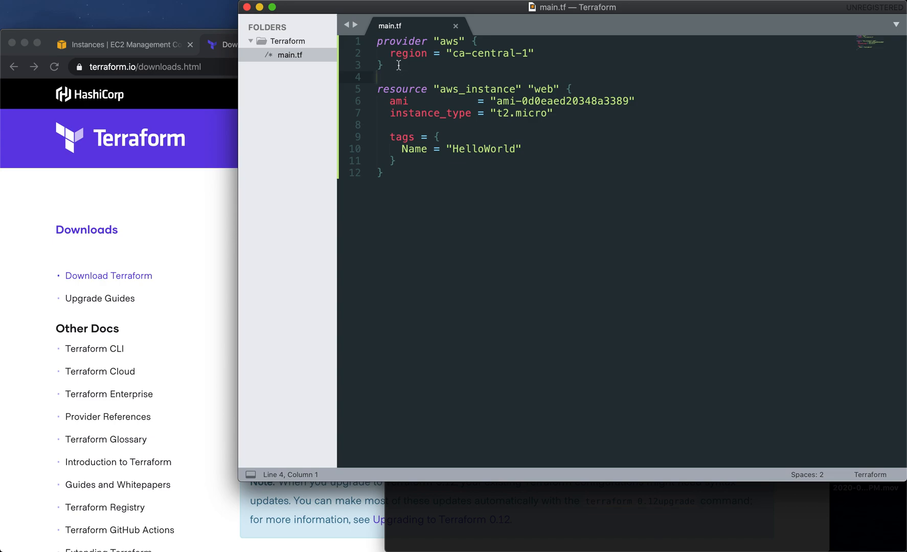
{"action": "mouse_move", "coordinate": [434, 205]}
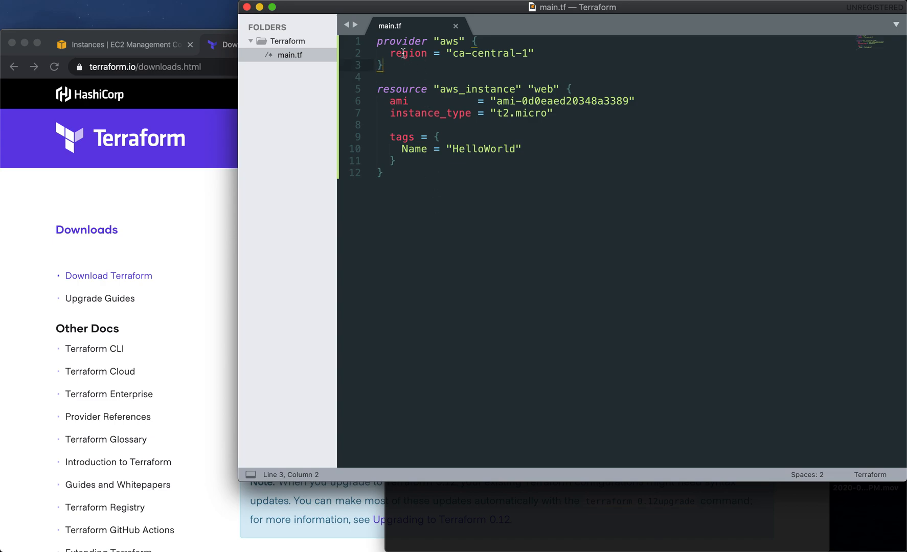
{"action": "double_click", "coordinate": [402, 41]}
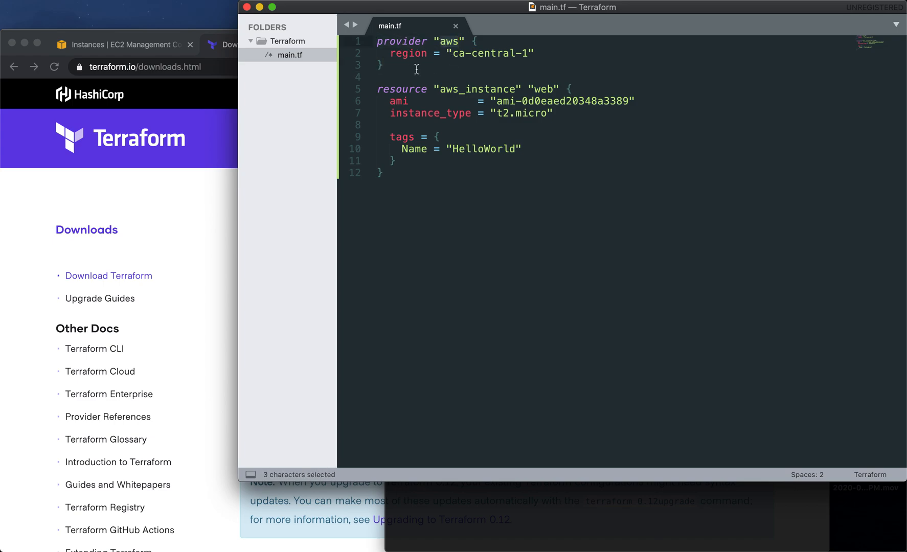
{"action": "left_click", "coordinate": [450, 41]}
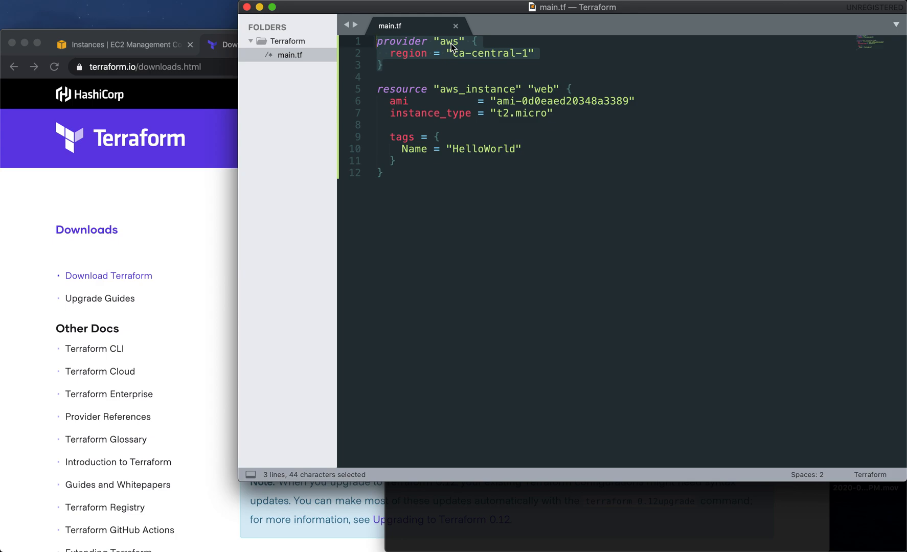
{"action": "mouse_move", "coordinate": [279, 126]}
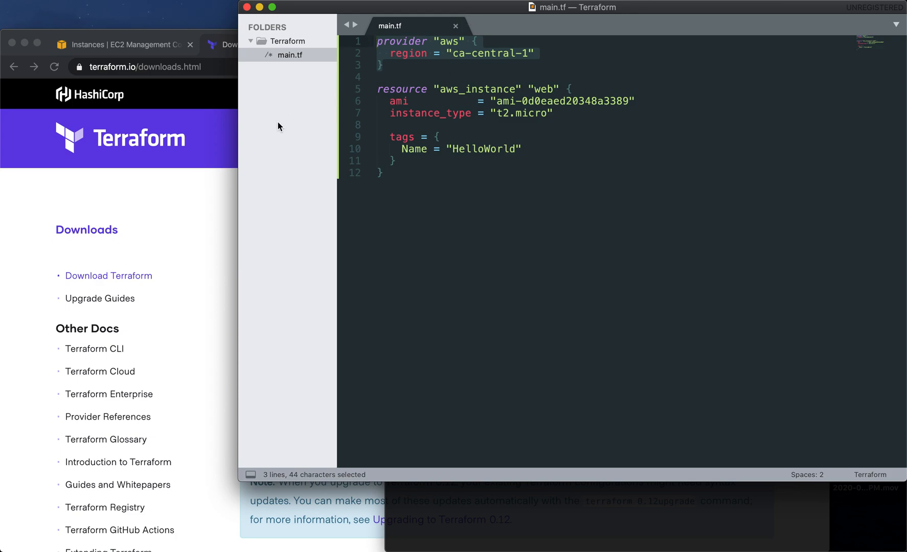
{"action": "mouse_move", "coordinate": [430, 63]}
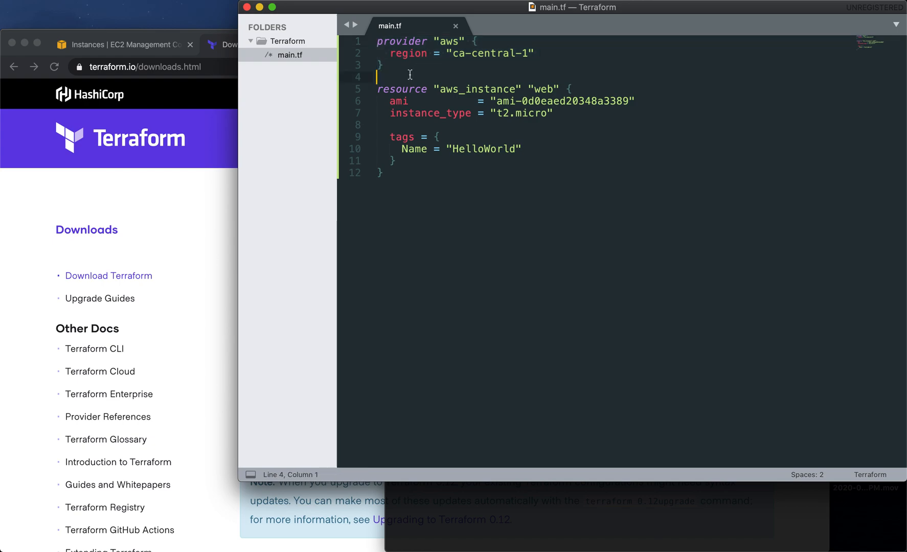
{"action": "mouse_move", "coordinate": [421, 41]}
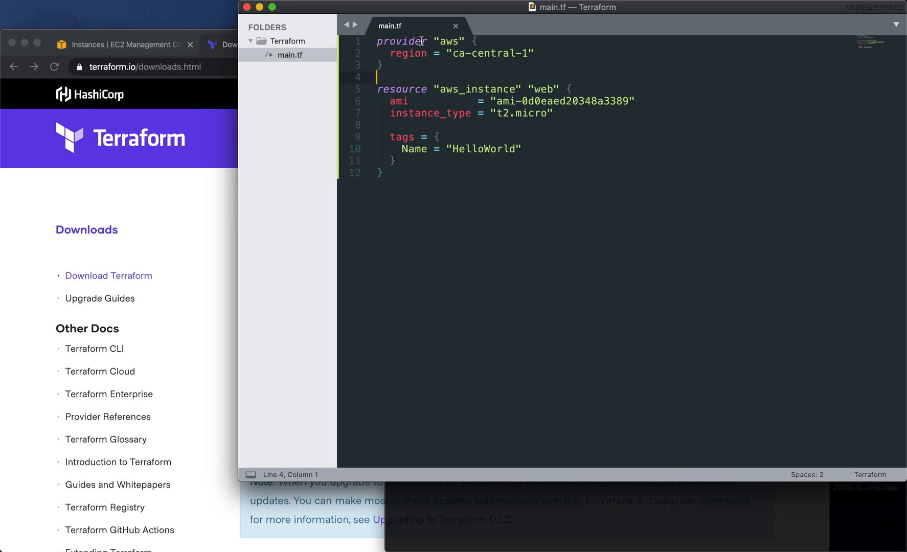
{"action": "mouse_move", "coordinate": [470, 89]}
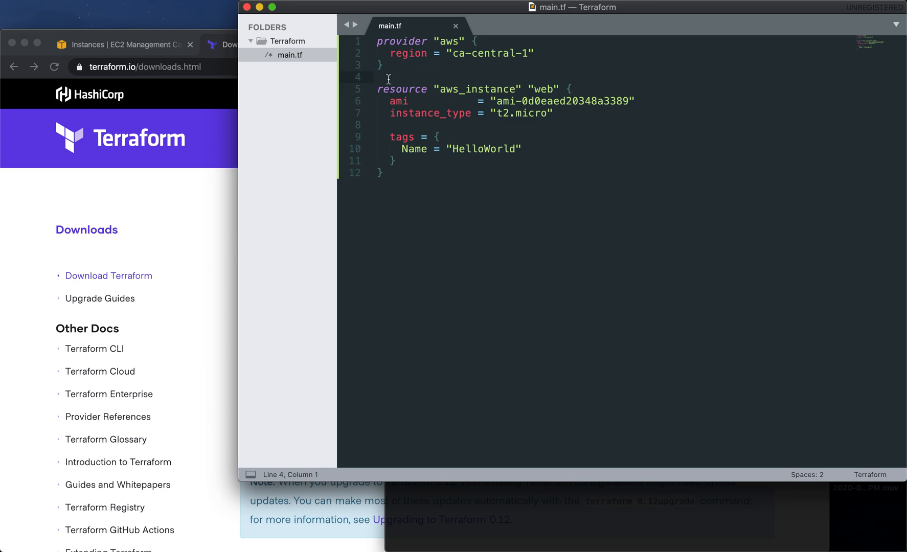
{"action": "double_click", "coordinate": [401, 41]}
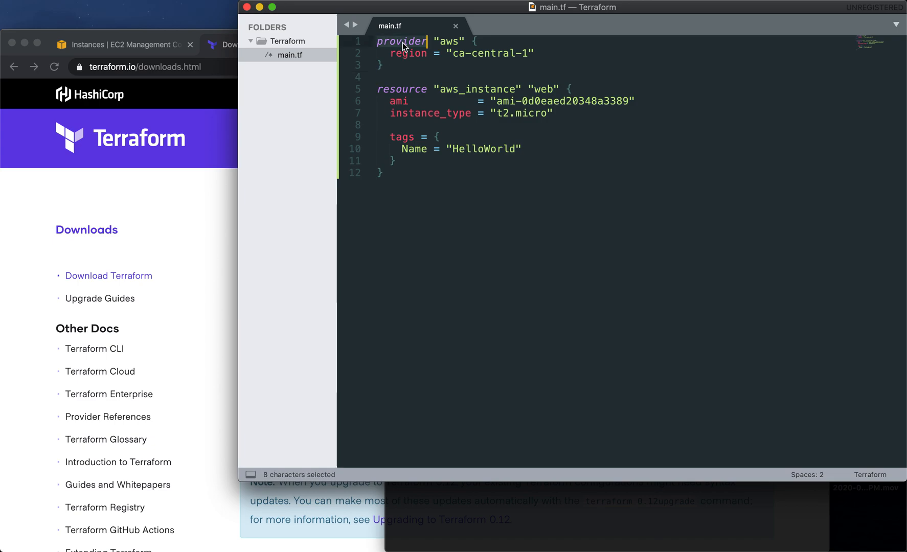
Step: Point through region and the aws_instance t2.micro block tagged HelloWorld, then return to the download page
{"action": "left_click", "coordinate": [407, 53]}
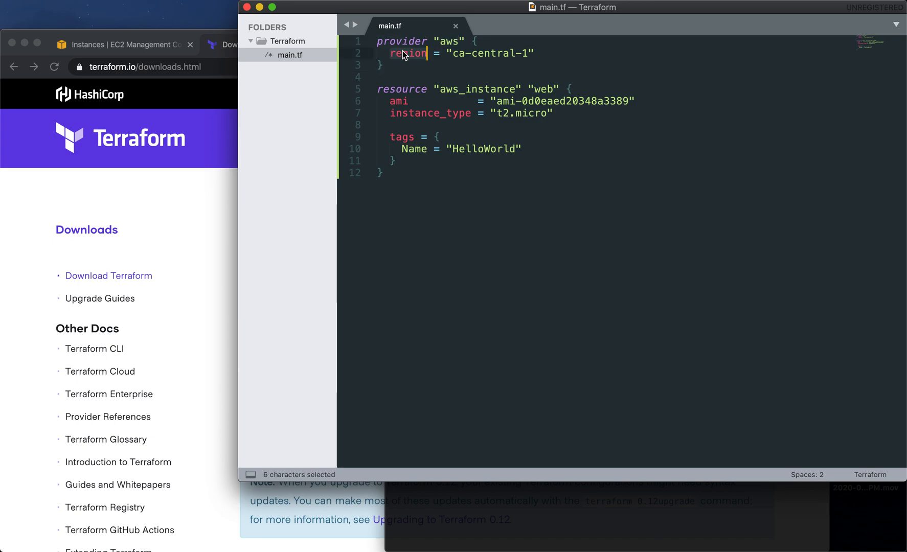
{"action": "left_click", "coordinate": [393, 73]}
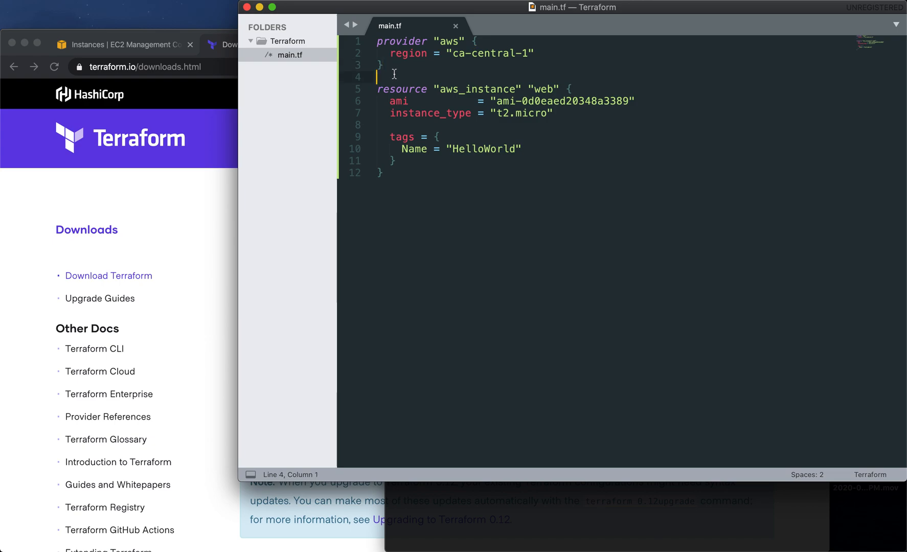
{"action": "left_click", "coordinate": [382, 65]}
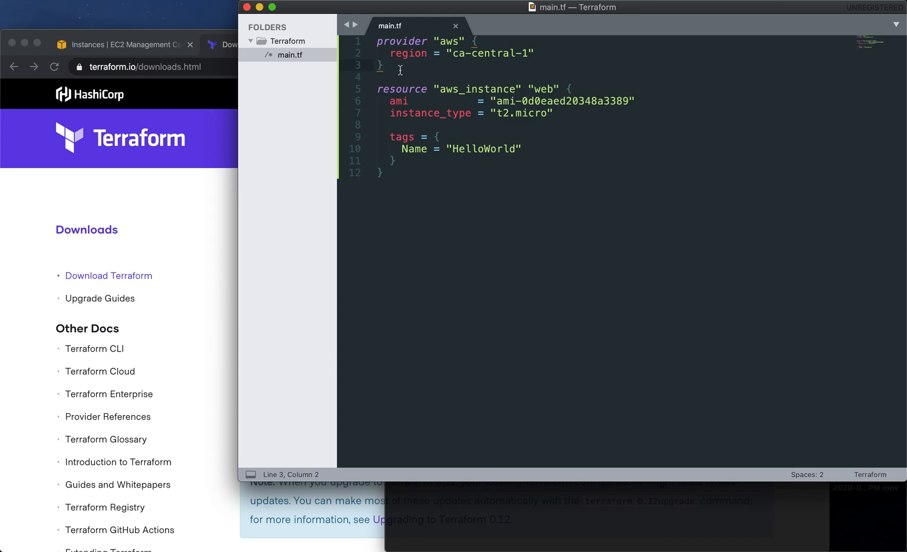
{"action": "double_click", "coordinate": [401, 89]}
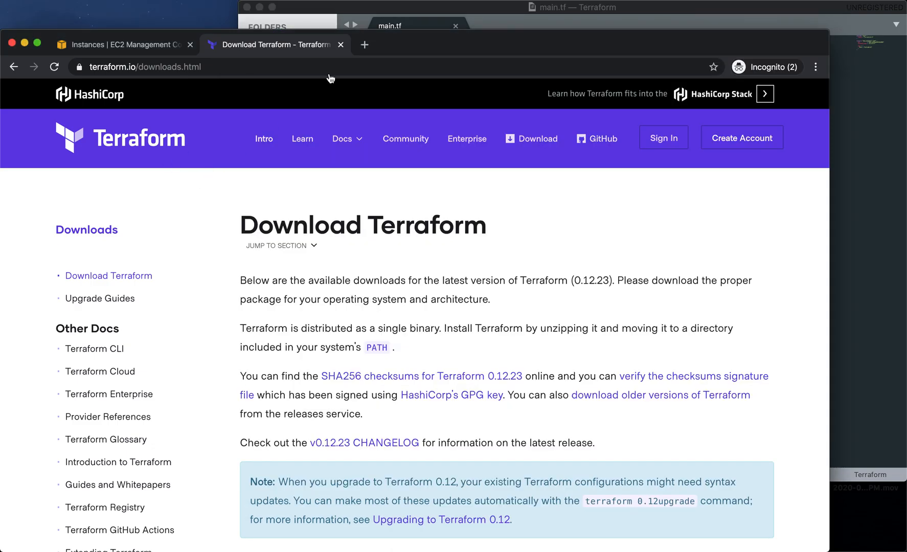
Step: Load the aws_instance docs page and highlight resource and aws_instance in the Example Usage
{"action": "left_click", "coordinate": [364, 45]}
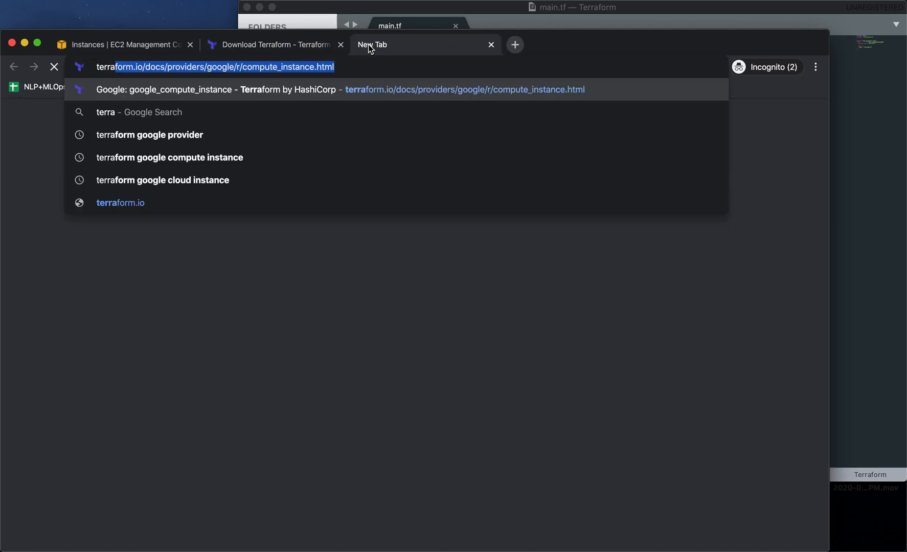
{"action": "key", "text": "Return"}
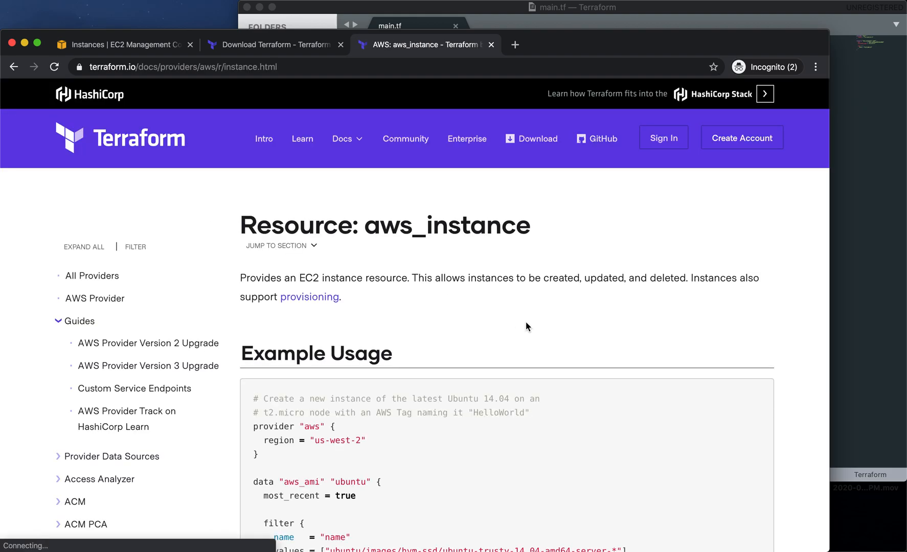
{"action": "scroll", "scroll_direction": "down", "scroll_amount": 3}
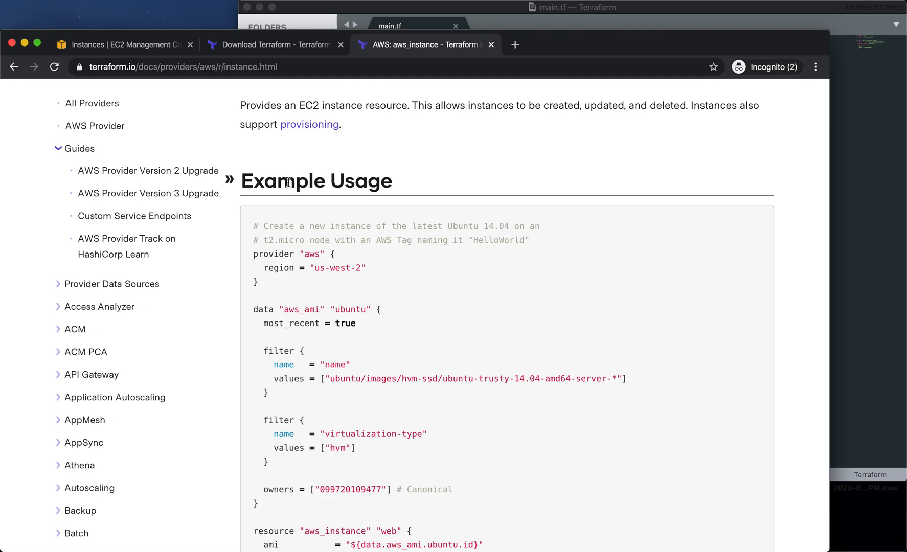
{"action": "scroll", "scroll_direction": "down", "scroll_amount": 3}
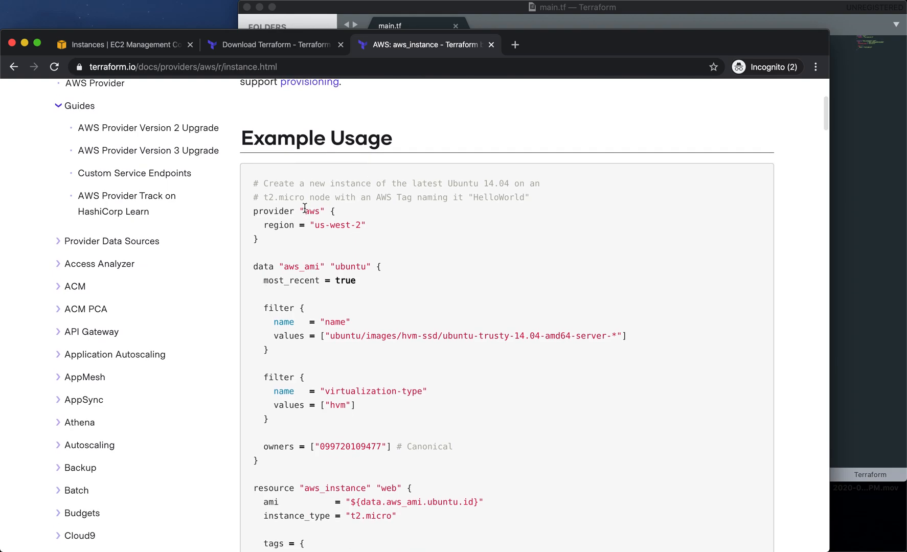
{"action": "scroll", "scroll_direction": "down", "scroll_amount": 3}
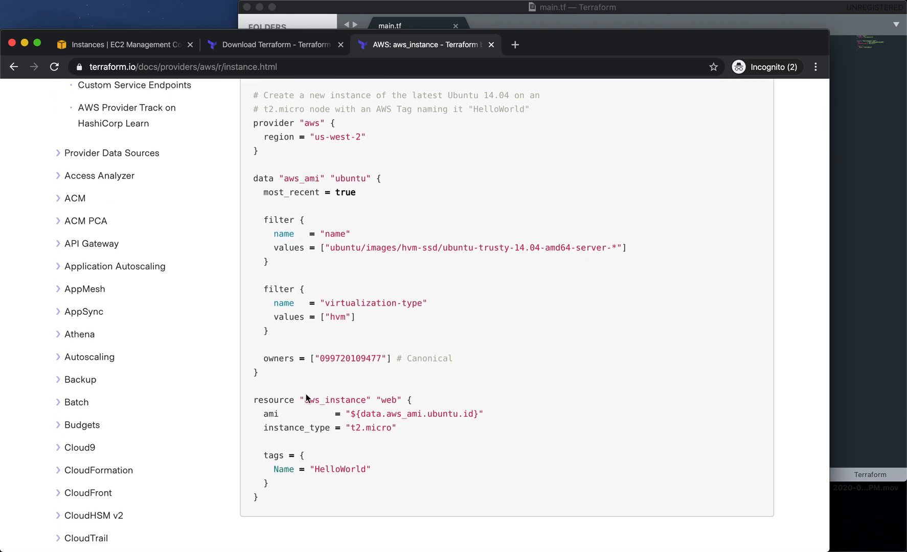
{"action": "scroll", "scroll_direction": "down", "scroll_amount": 3}
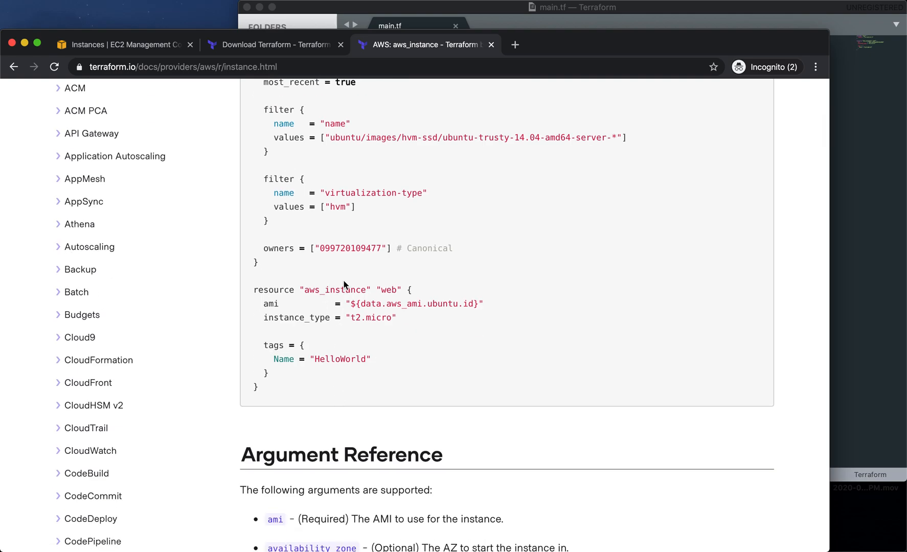
{"action": "double_click", "coordinate": [273, 290]}
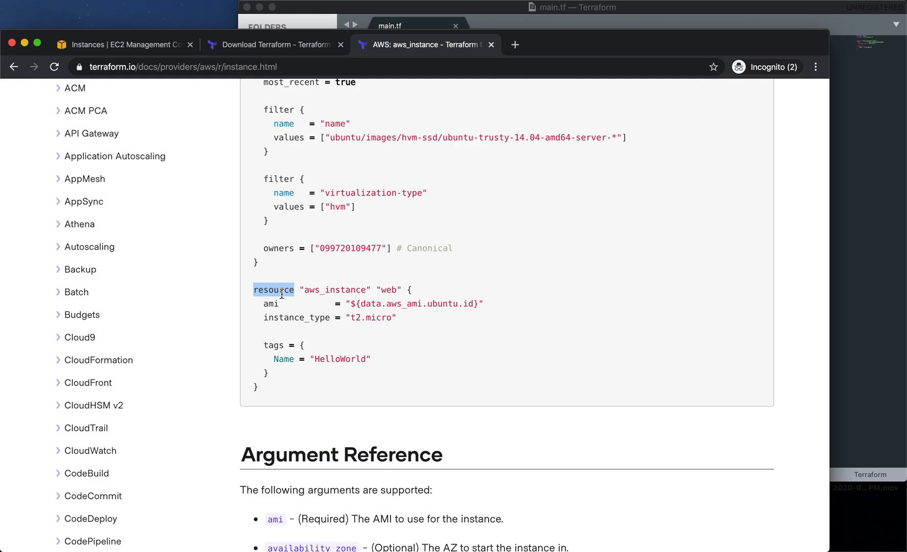
{"action": "mouse_move", "coordinate": [328, 299]}
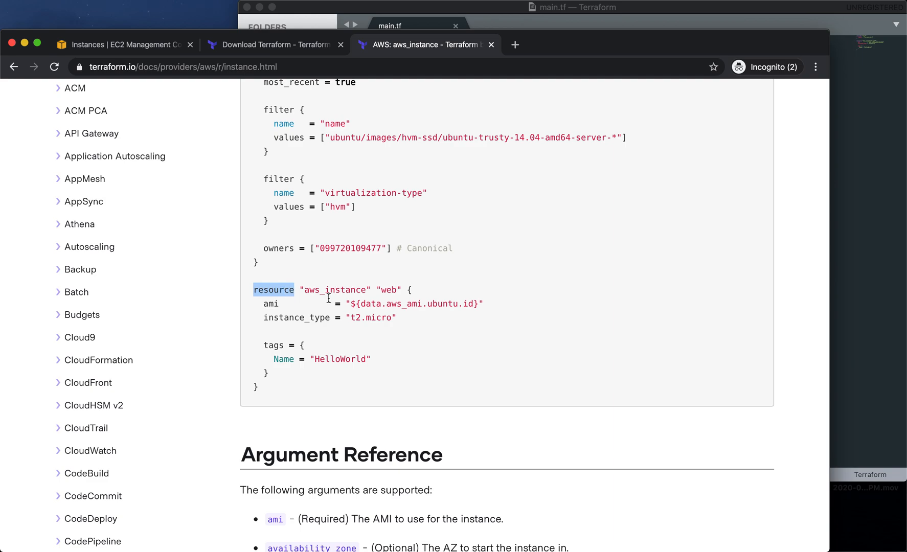
{"action": "double_click", "coordinate": [335, 289]}
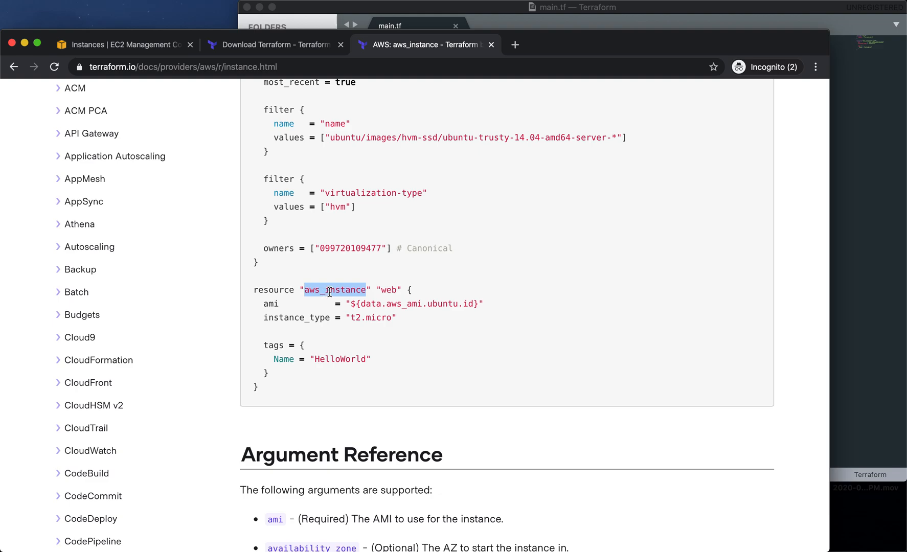
Step: Read down the aws_instance argument reference, then bring main.tf back to the front
{"action": "scroll", "scroll_direction": "up", "scroll_amount": 3}
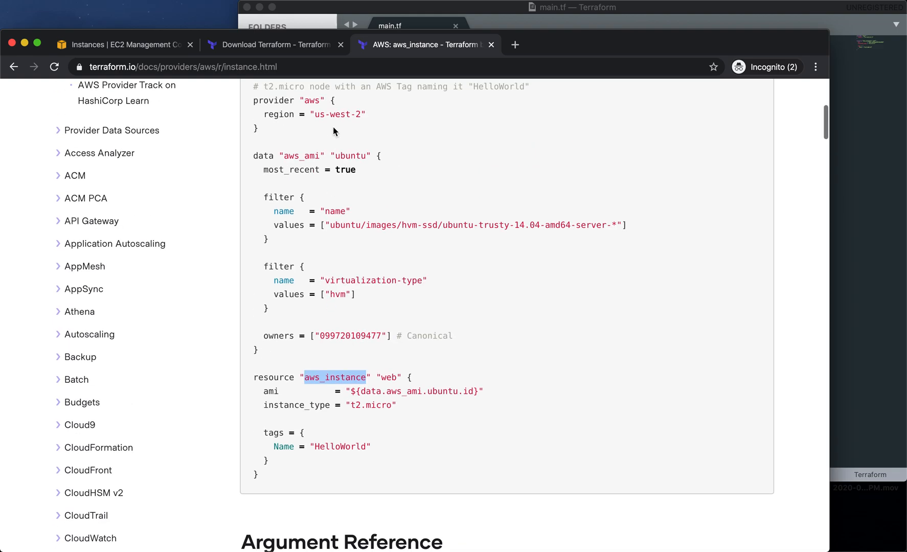
{"action": "scroll", "scroll_direction": "down", "scroll_amount": 3}
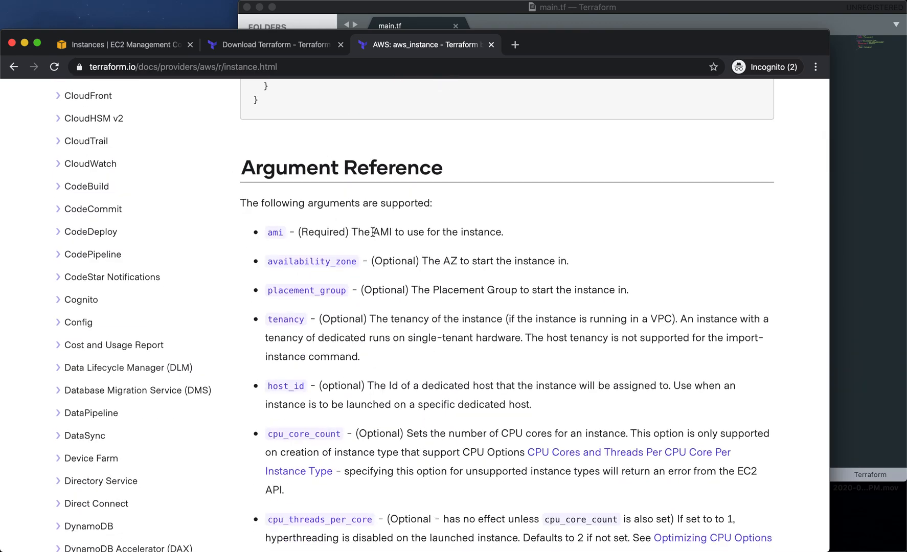
{"action": "scroll", "scroll_direction": "down", "scroll_amount": 3}
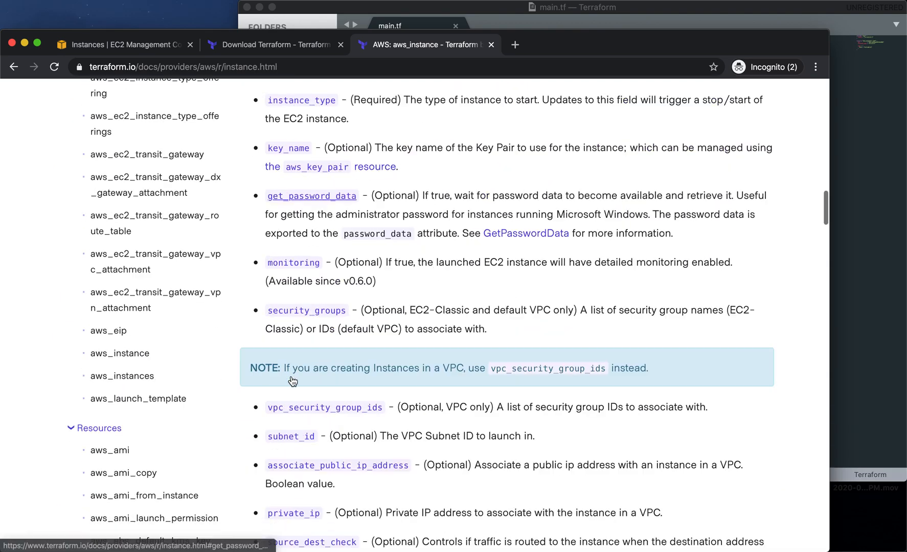
{"action": "scroll", "scroll_direction": "down", "scroll_amount": 3}
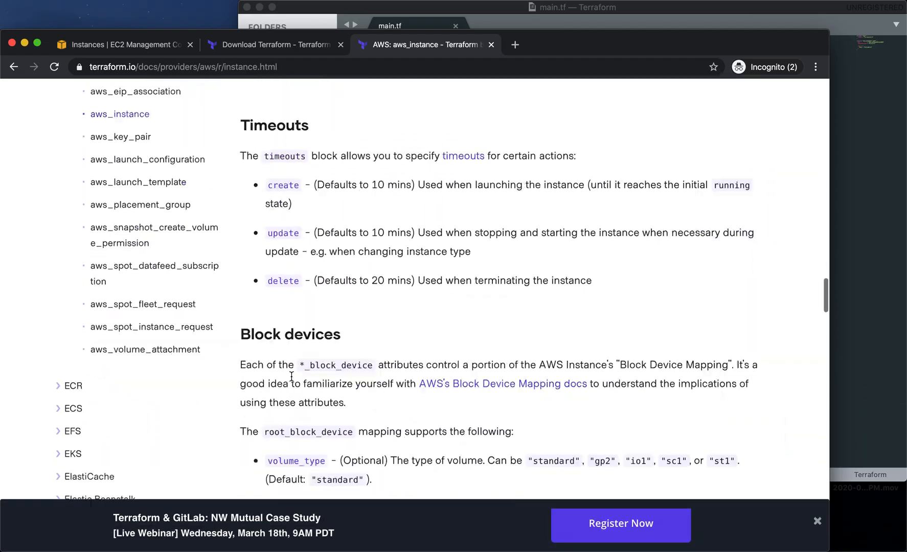
{"action": "scroll", "scroll_direction": "down", "scroll_amount": 3}
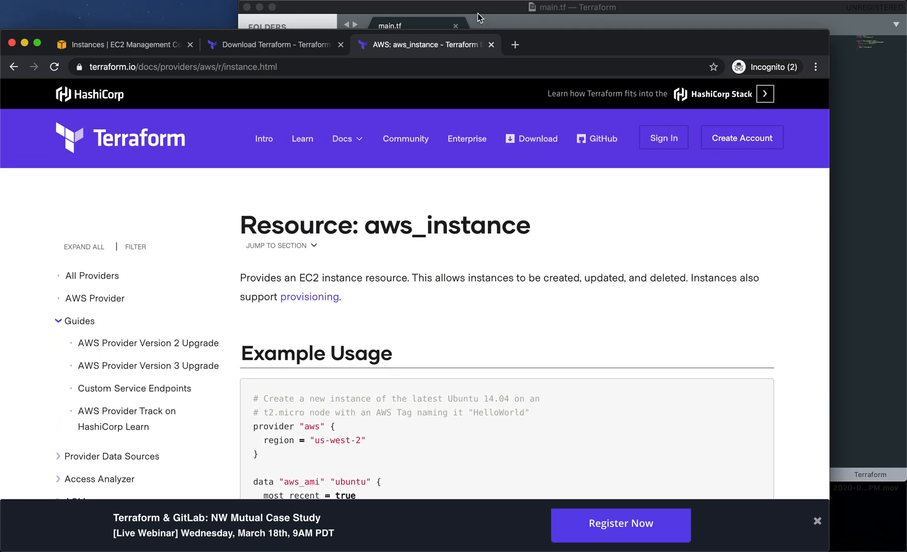
{"action": "left_click", "coordinate": [571, 7]}
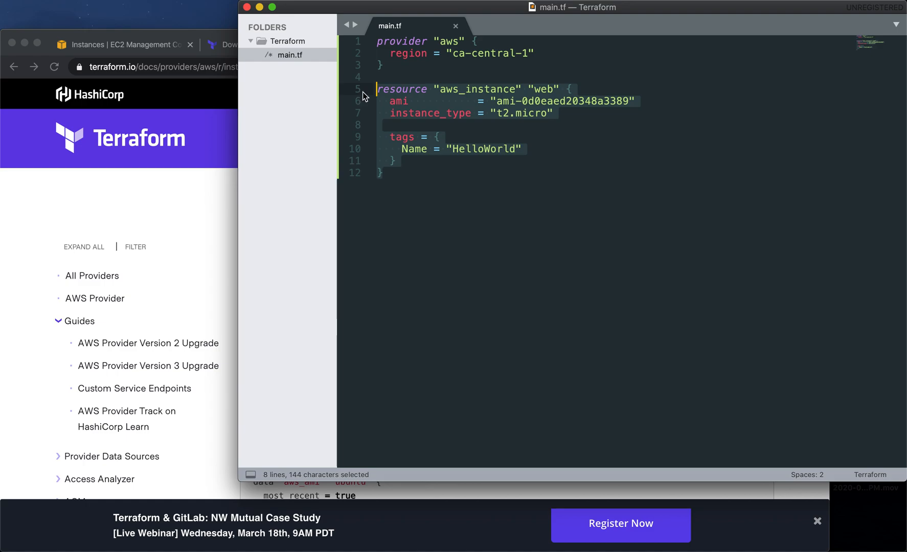
Step: Check the EC2 Instances list shows HelloWorld t2.micro terminated, then bring the terminal forward
{"action": "left_click", "coordinate": [425, 45]}
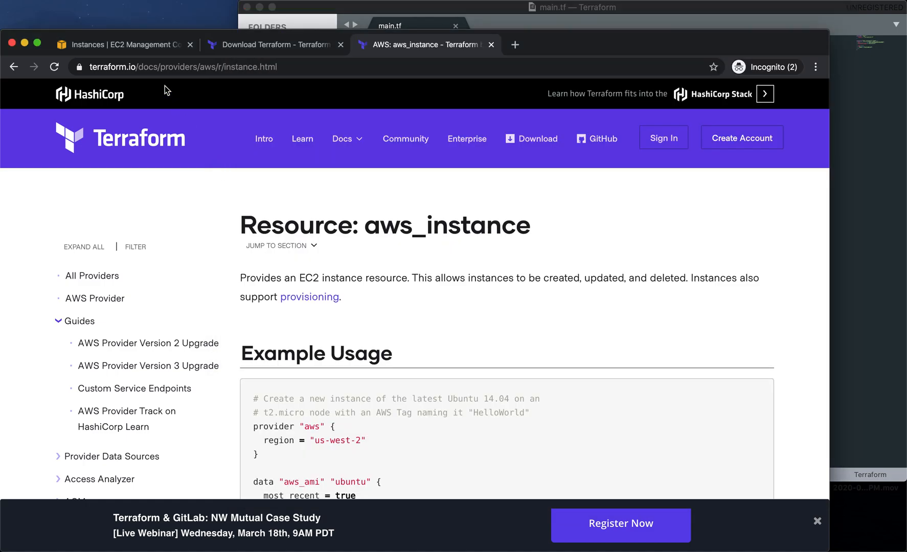
{"action": "left_click", "coordinate": [122, 45]}
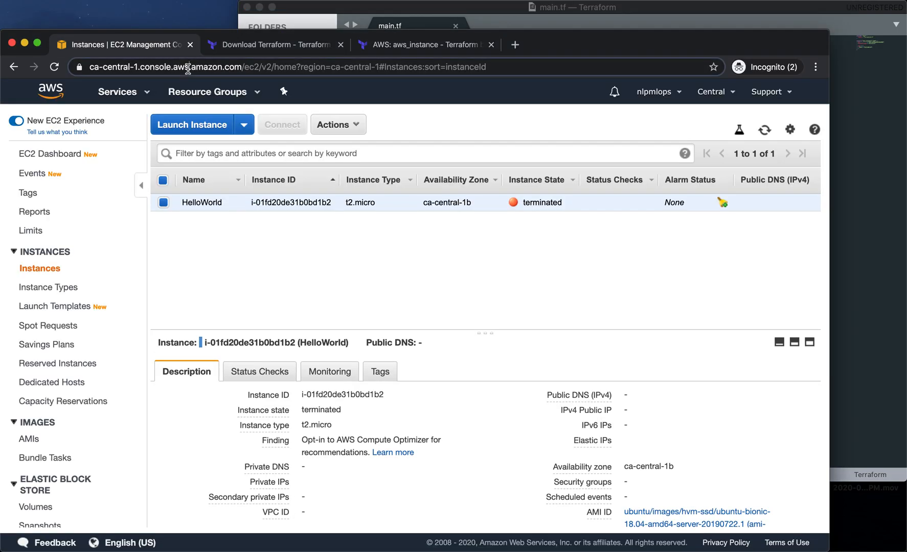
{"action": "left_click", "coordinate": [764, 128]}
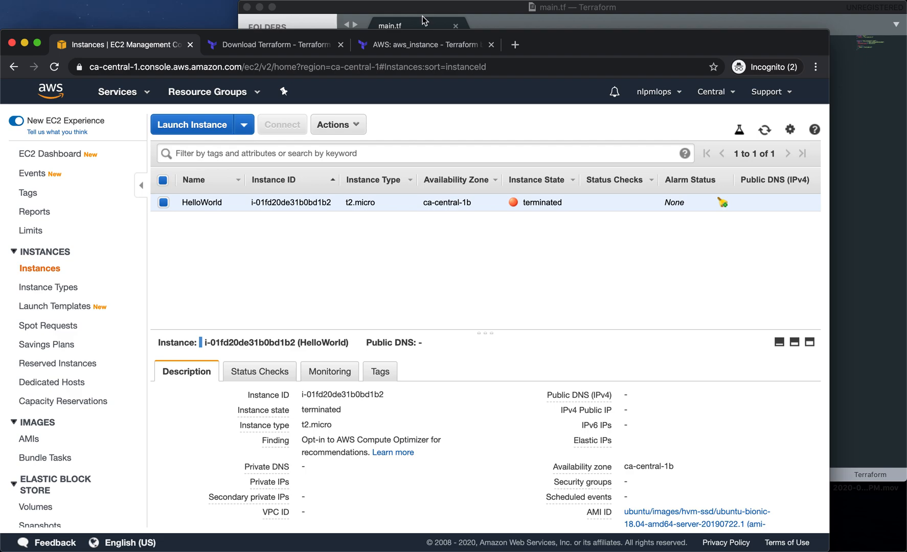
{"action": "left_click", "coordinate": [571, 7]}
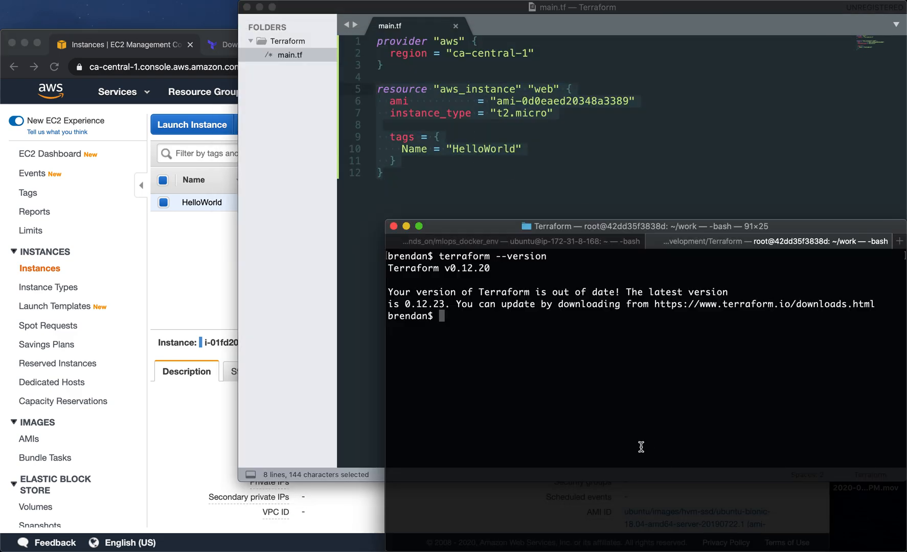
Step: Confirm the project folder with pwd and ll, then clear the screen
{"action": "type", "text": "pwd"}
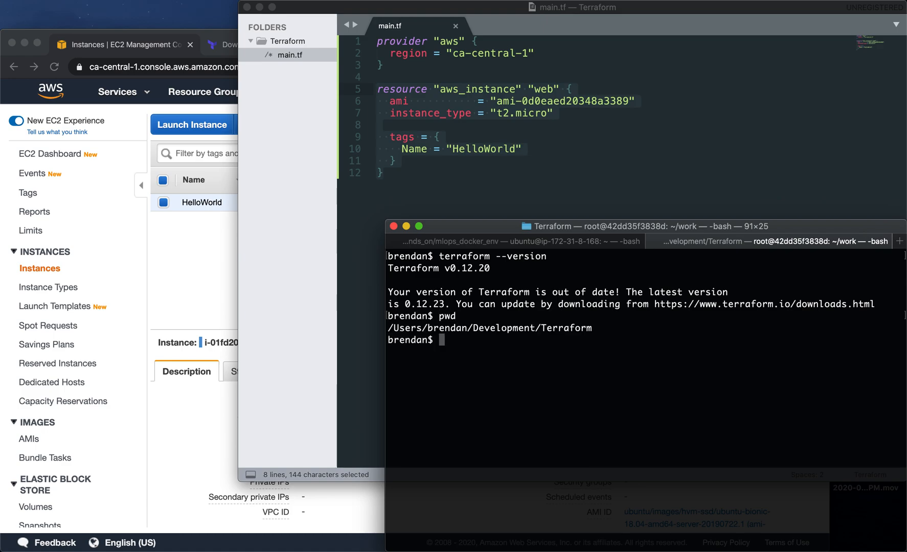
{"action": "type", "text": "ll"}
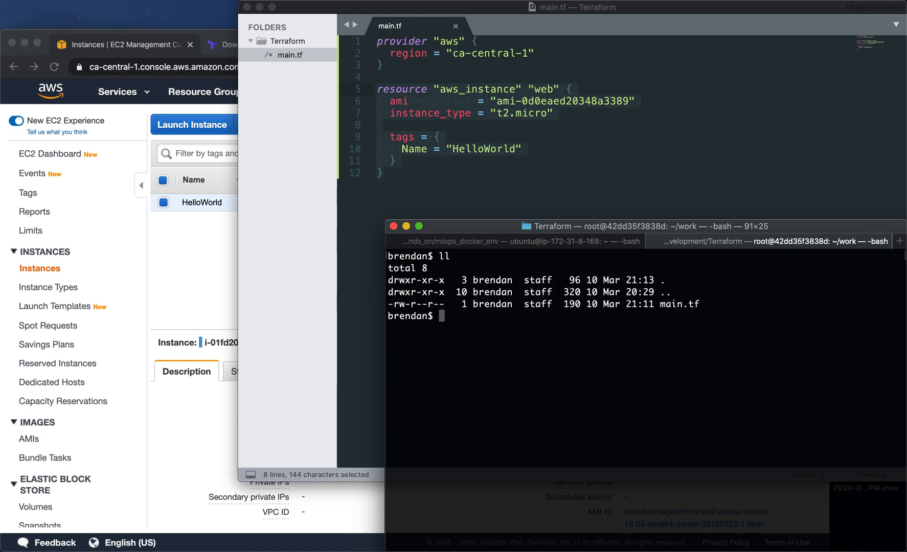
{"action": "double_click", "coordinate": [679, 304]}
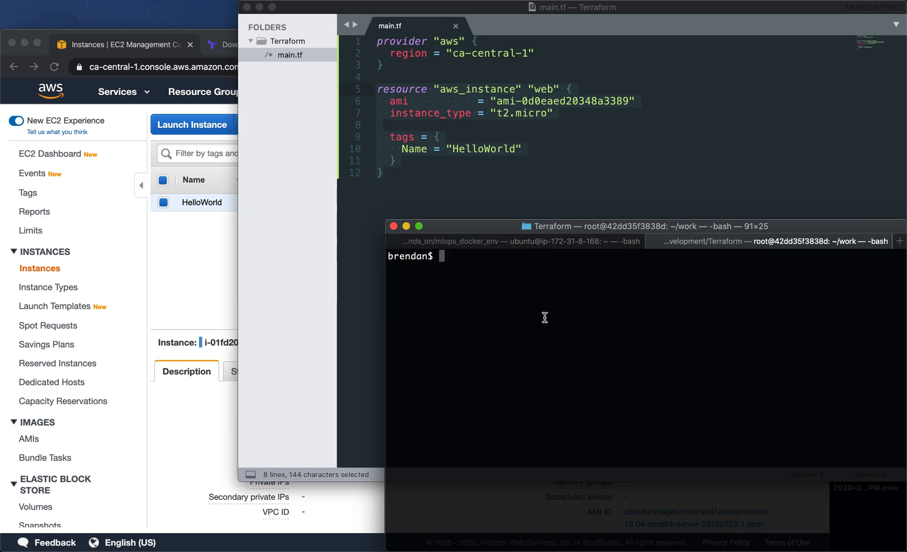
Step: Run terraform init to download the AWS provider plugin 2.52.0 into .terraform
{"action": "type", "text": "terraform init"}
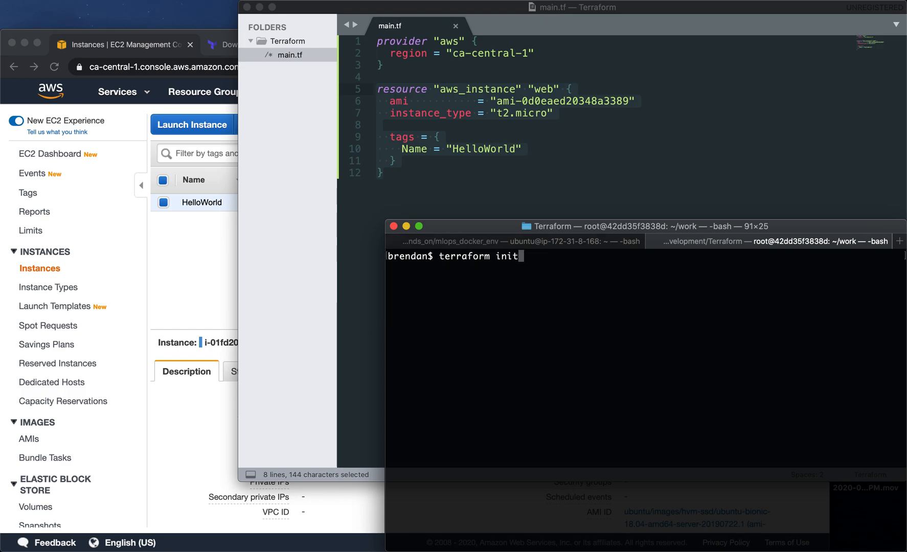
{"action": "key", "text": "Return"}
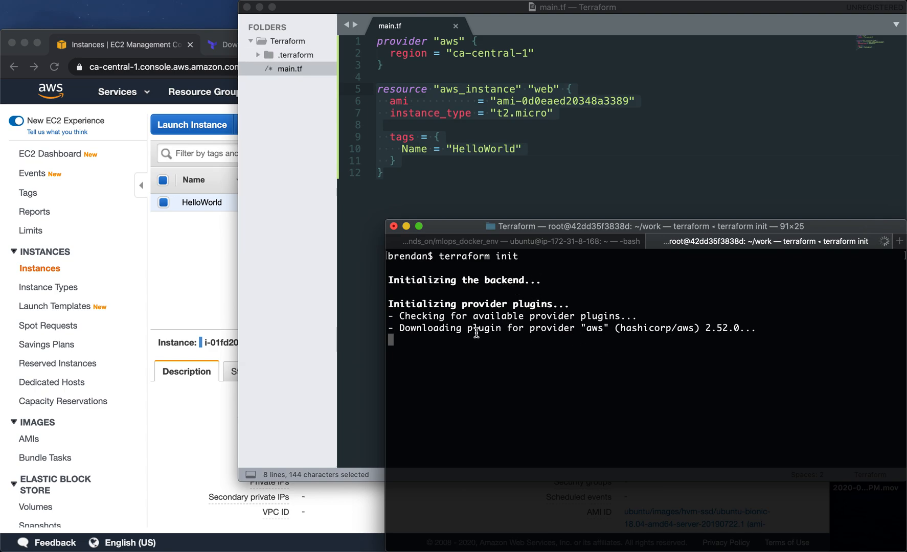
{"action": "mouse_move", "coordinate": [538, 145]}
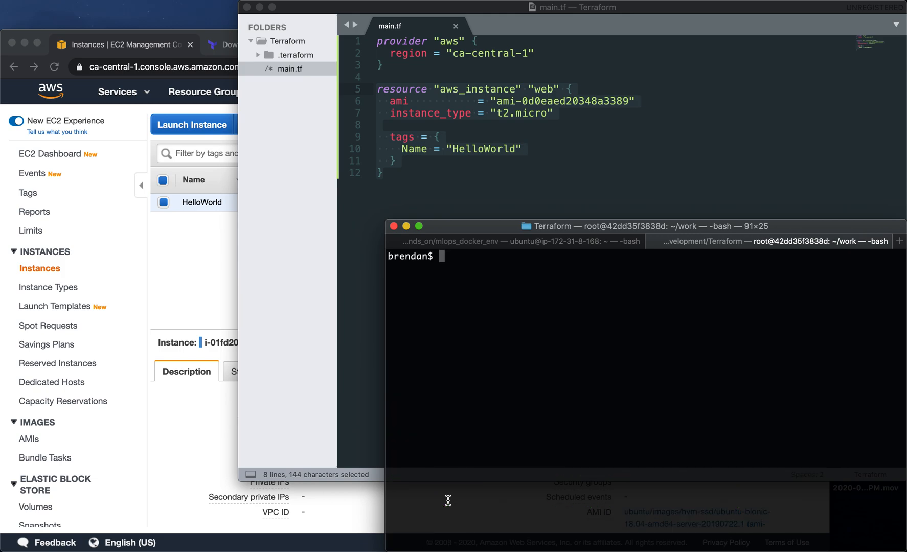
Step: Start typing the terraform plan command at the prompt
{"action": "type", "text": "terraform plan"}
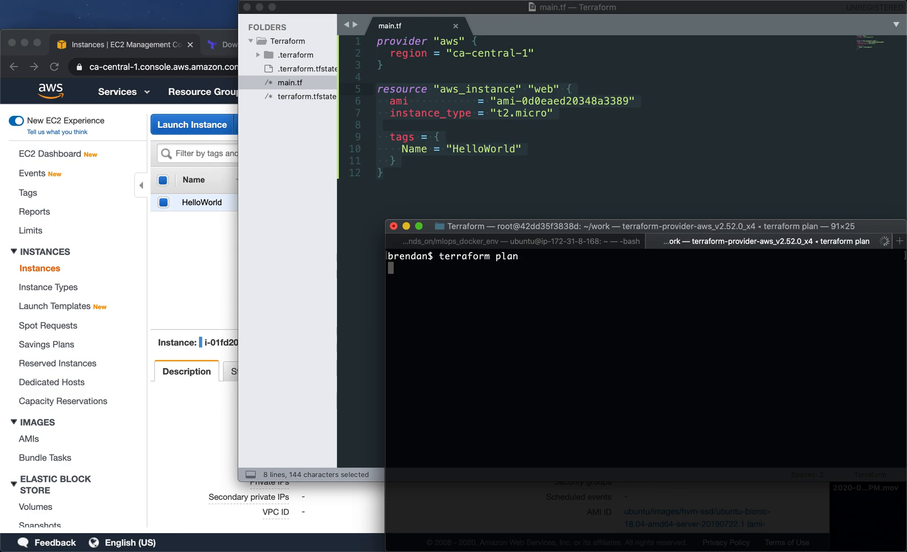
{"action": "mouse_move", "coordinate": [304, 101]}
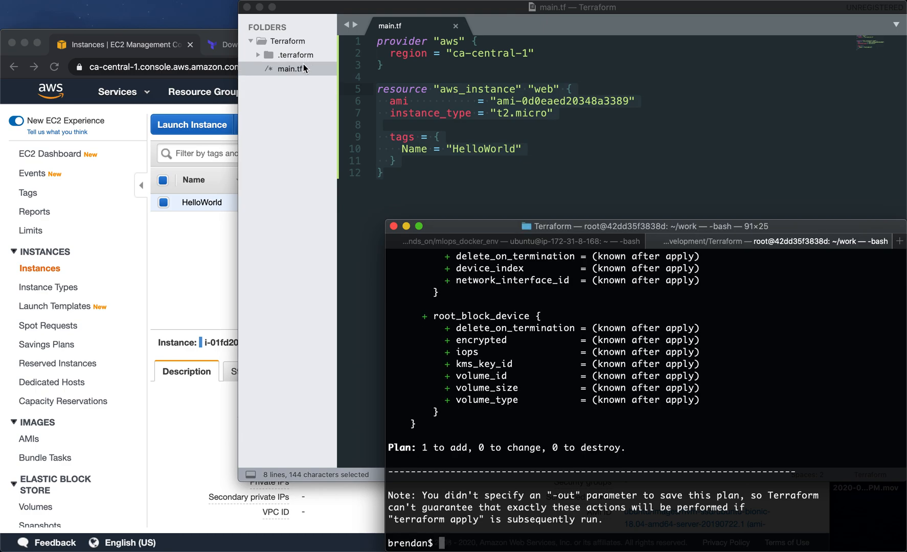
{"action": "mouse_move", "coordinate": [443, 143]}
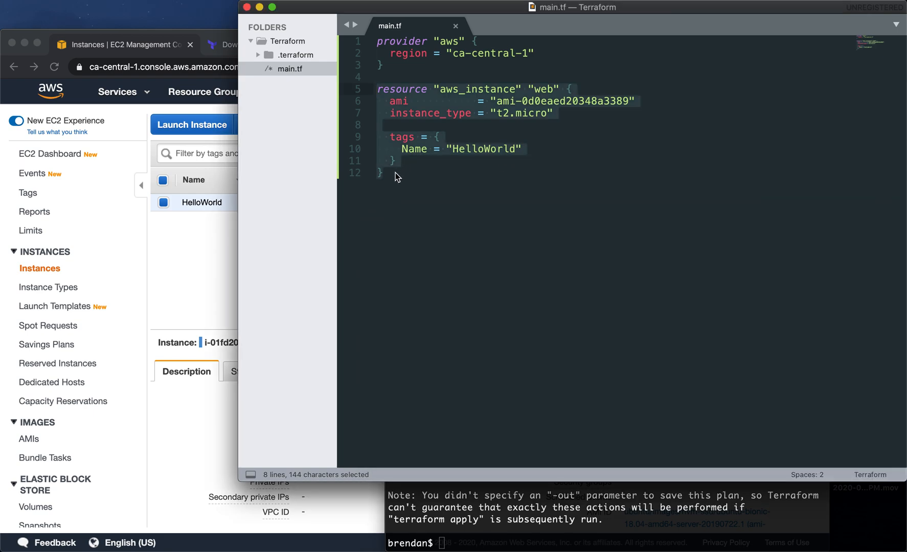
{"action": "left_click", "coordinate": [383, 174]}
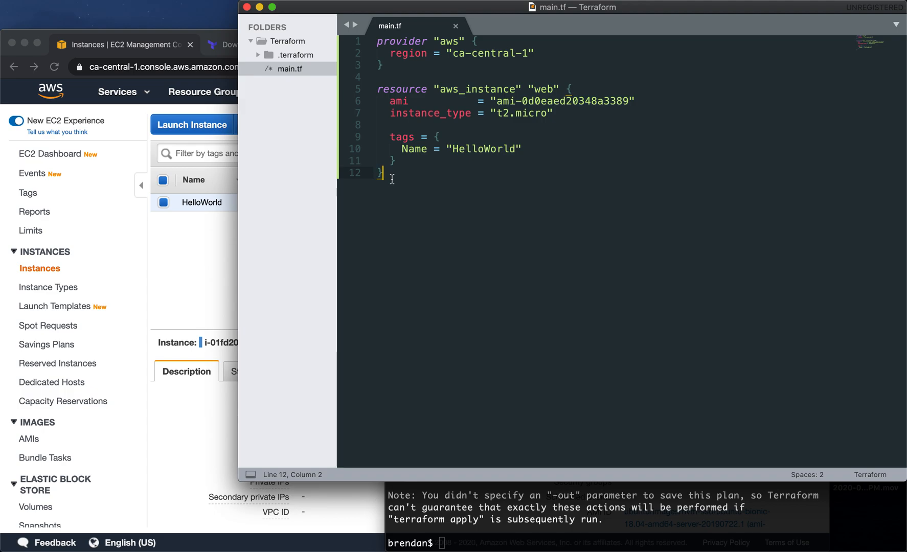
{"action": "left_click", "coordinate": [516, 148]}
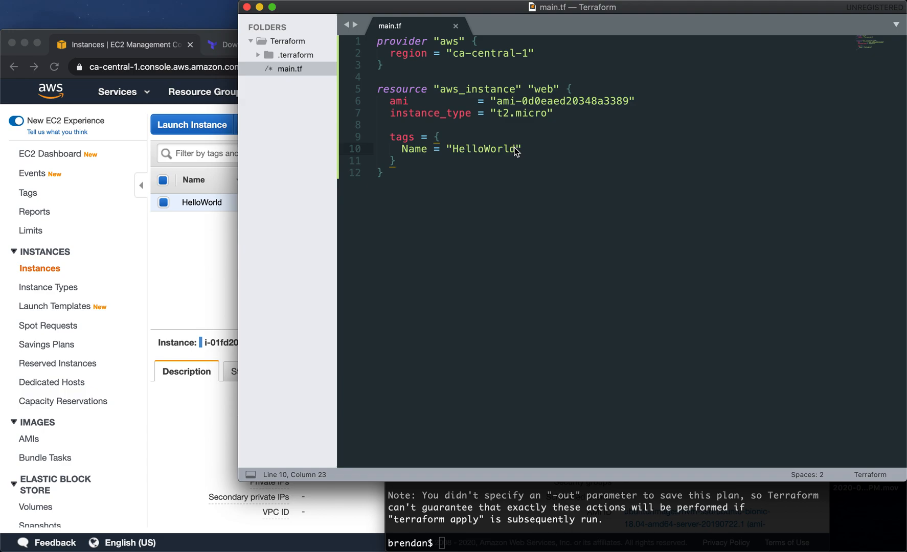
{"action": "type", "text": "!"}
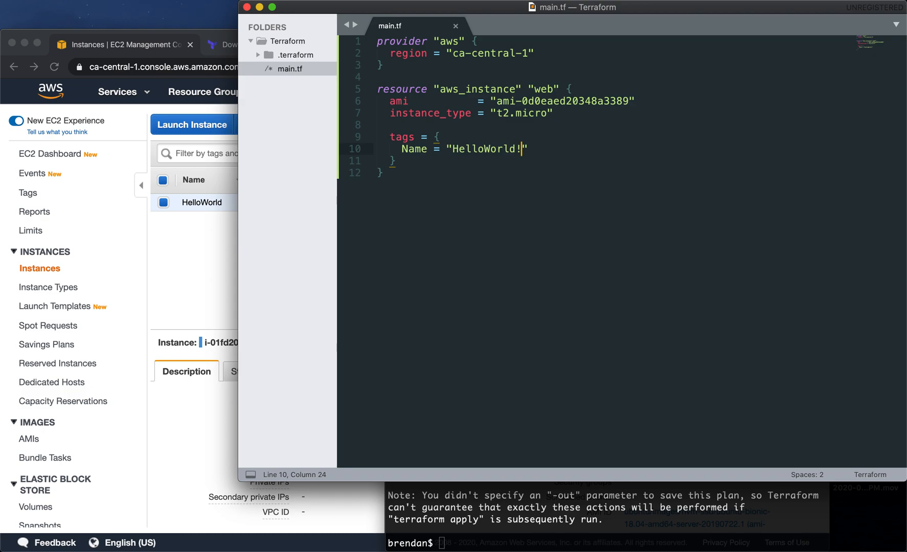
{"action": "key", "text": "Backspace"}
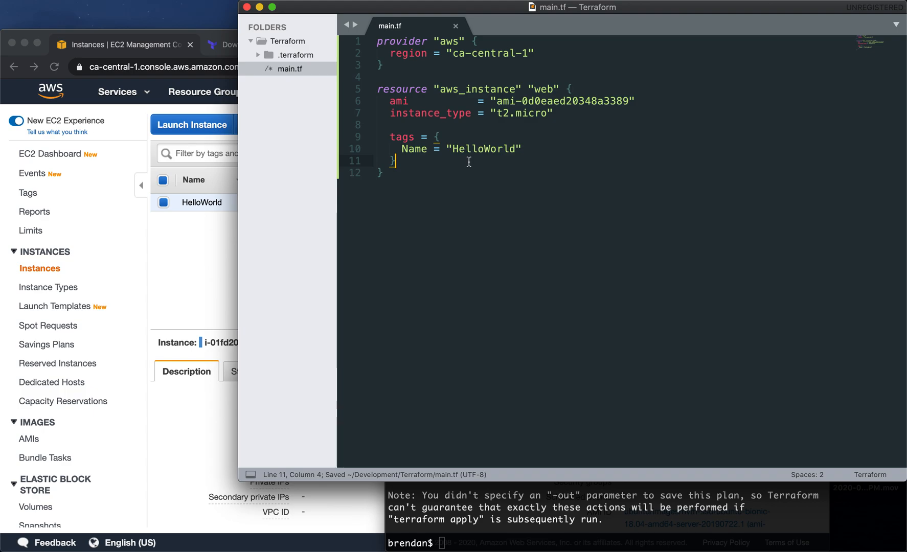
{"action": "mouse_move", "coordinate": [544, 356]}
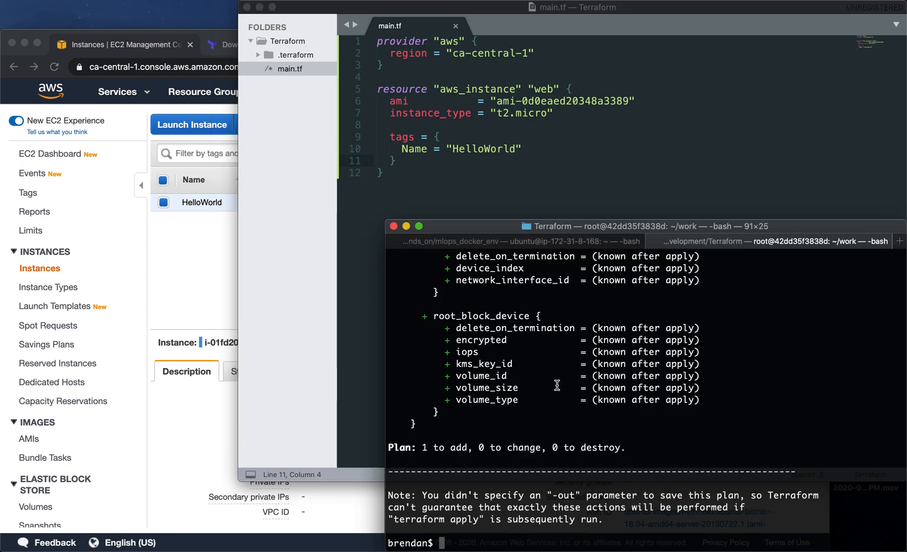
Step: Review the plan output '1 to add, 0 to change, 0 to destroy' and begin the next terraform command
{"action": "scroll", "scroll_direction": "up", "scroll_amount": 3}
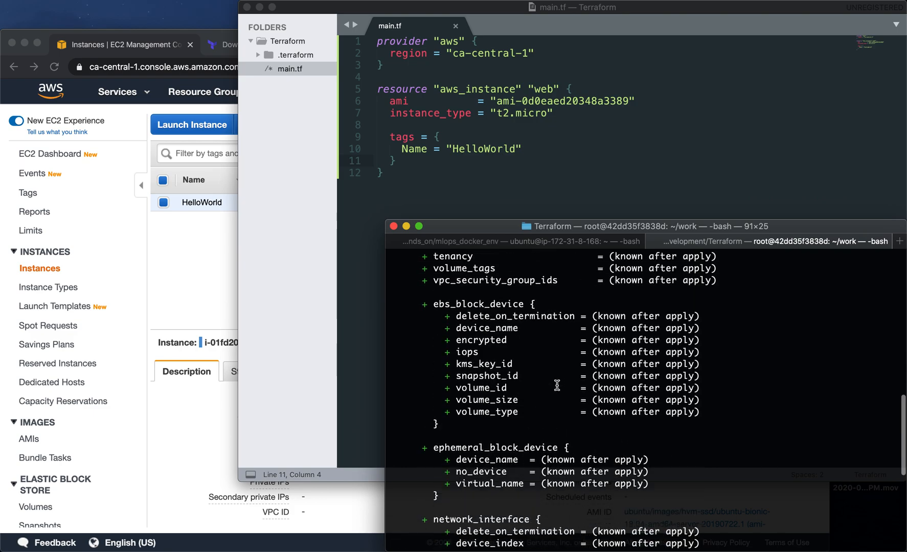
{"action": "scroll", "scroll_direction": "up", "scroll_amount": 3}
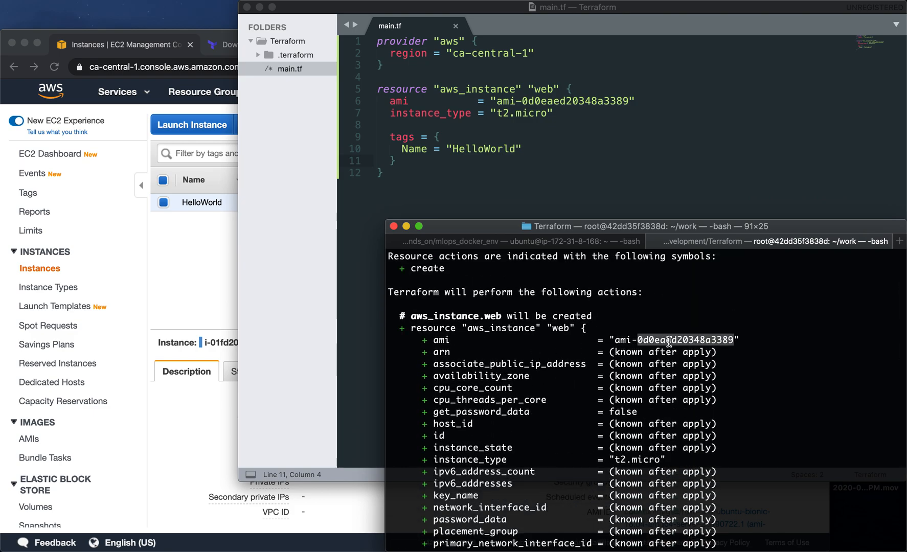
{"action": "scroll", "scroll_direction": "down", "scroll_amount": 3}
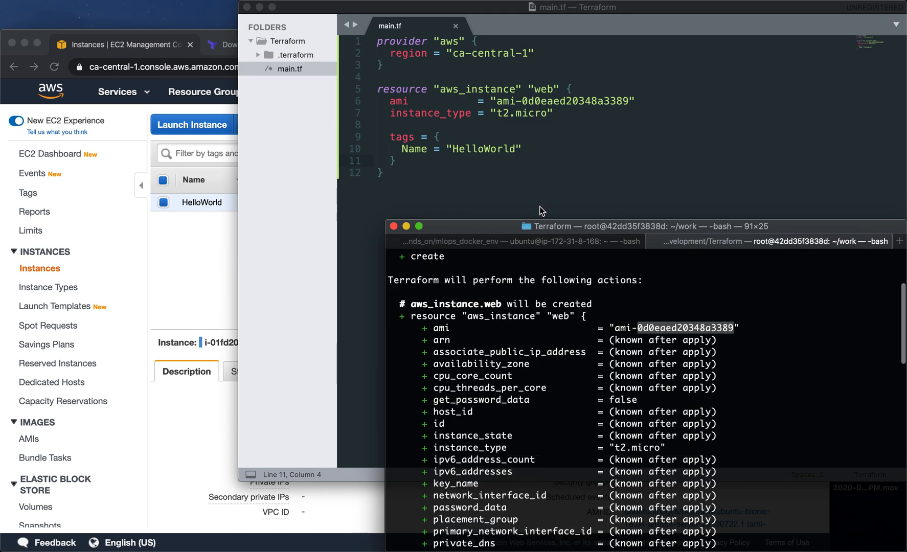
{"action": "mouse_move", "coordinate": [564, 136]}
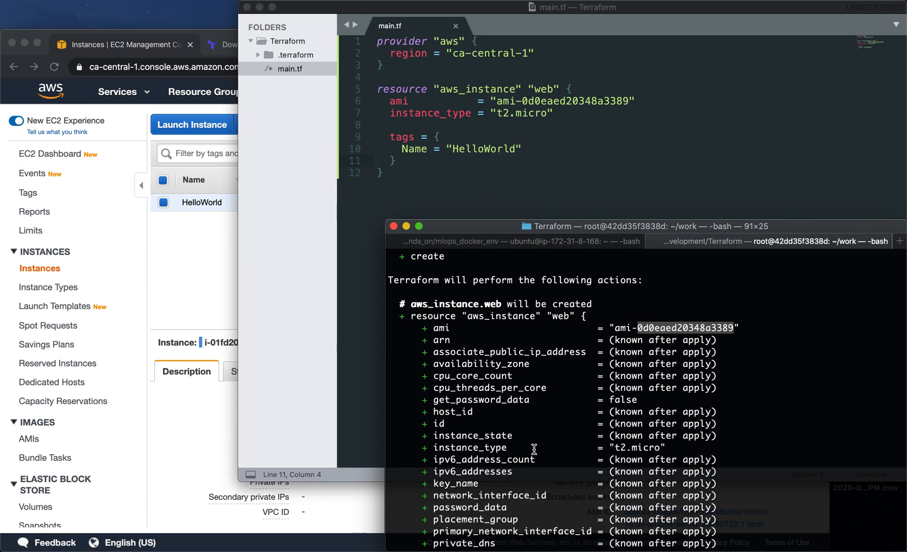
{"action": "scroll", "scroll_direction": "down", "scroll_amount": 3}
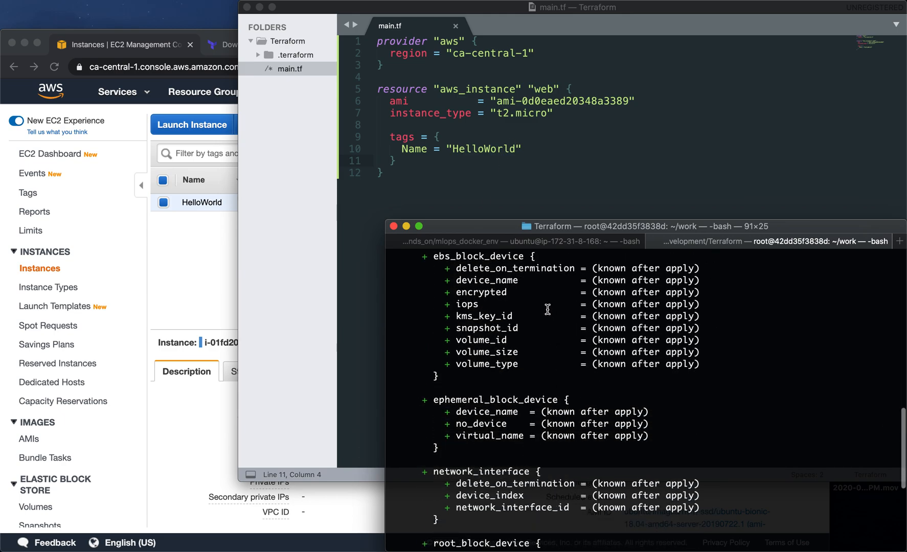
{"action": "scroll", "scroll_direction": "down", "scroll_amount": 3}
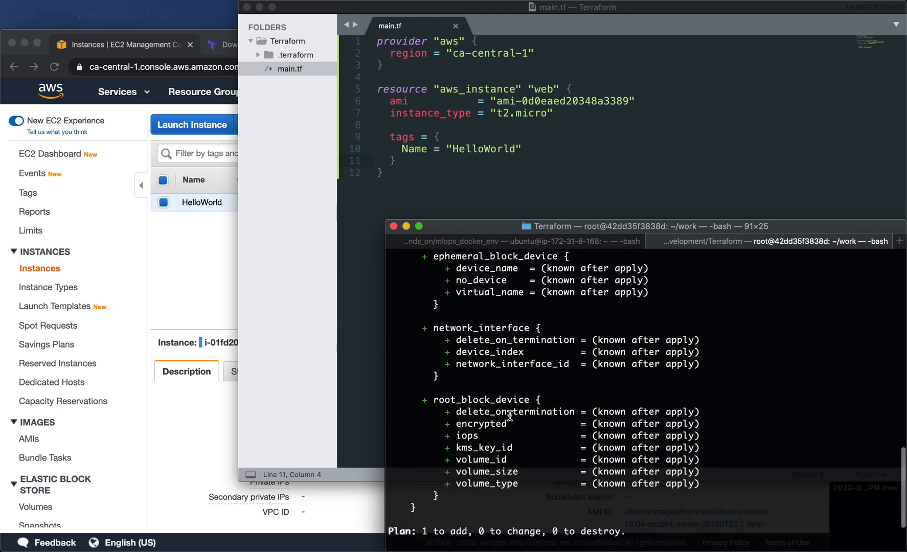
{"action": "scroll", "scroll_direction": "down", "scroll_amount": 3}
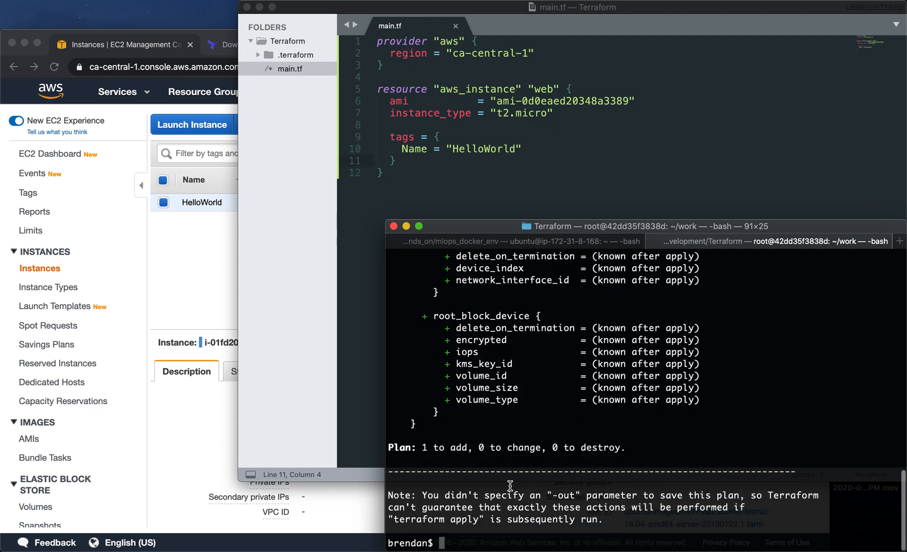
{"action": "type", "text": "terraform"}
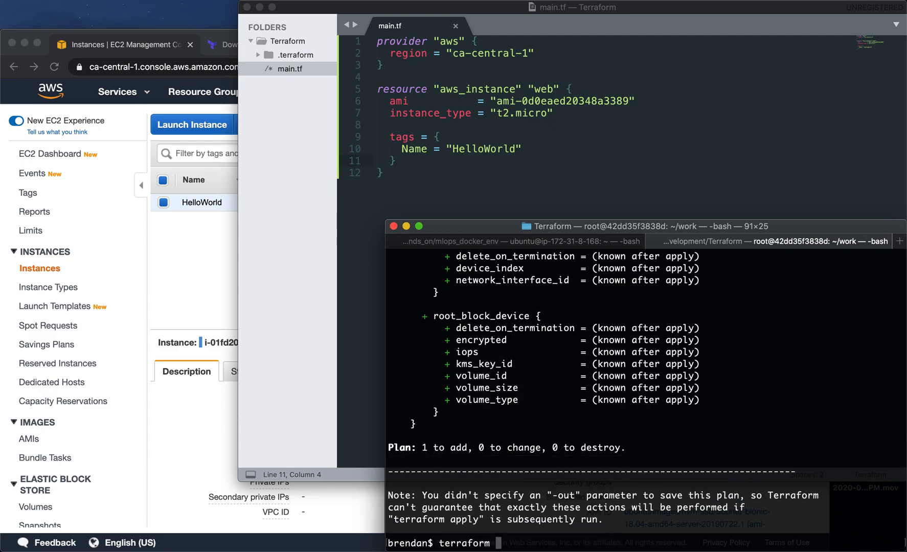
Step: Run terraform apply and answer yes to create the HelloWorld EC2 instance
{"action": "type", "text": "apply"}
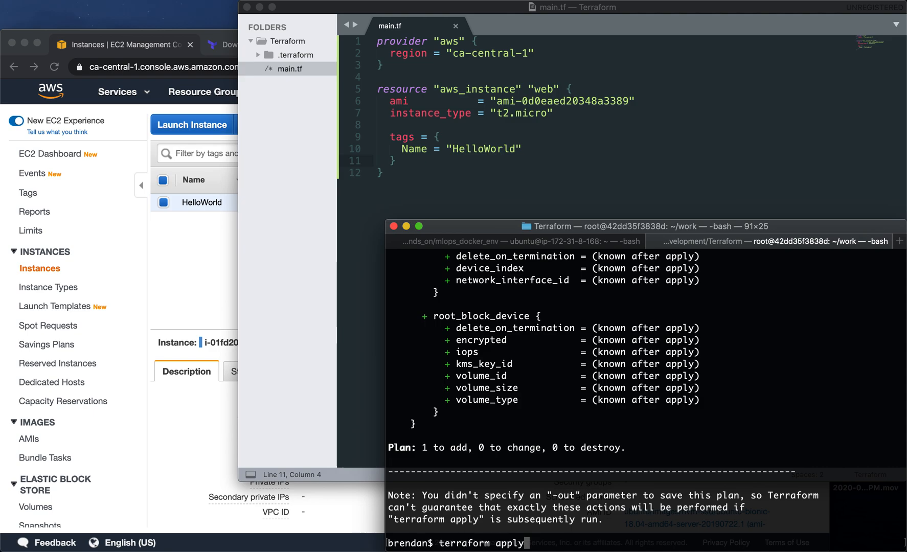
{"action": "key", "text": "Return"}
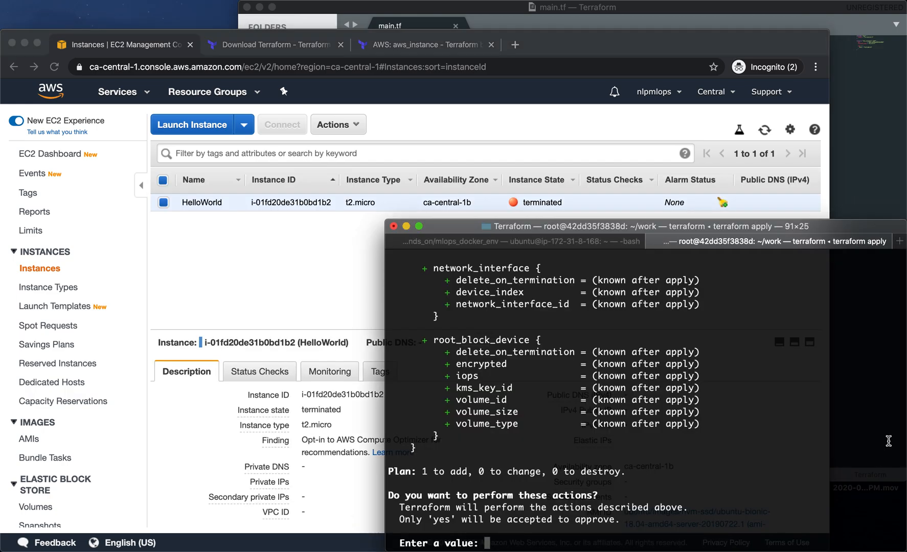
{"action": "type", "text": "yes"}
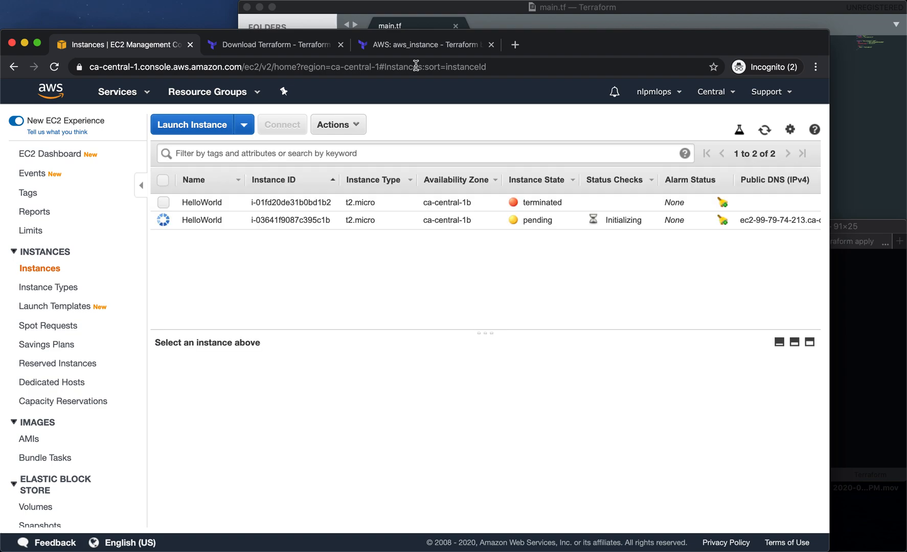
{"action": "mouse_move", "coordinate": [537, 220]}
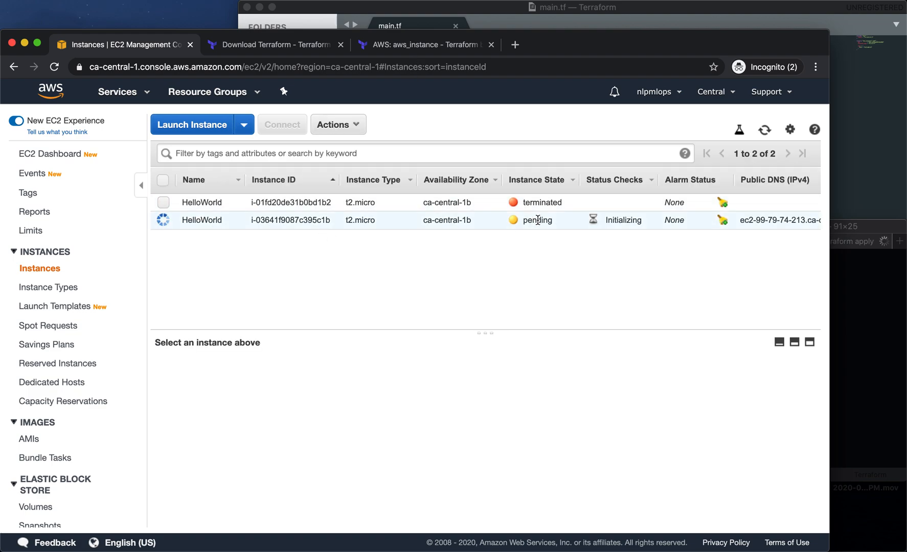
{"action": "mouse_move", "coordinate": [606, 228]}
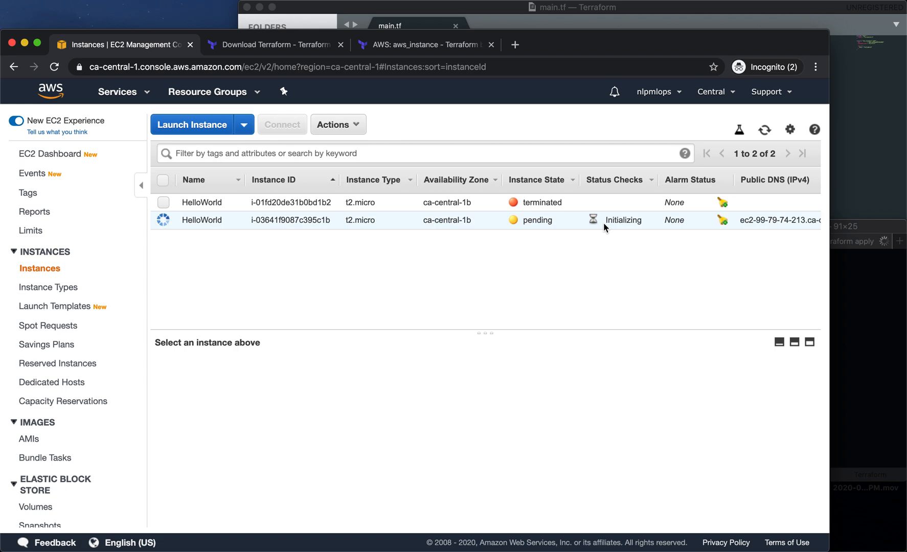
{"action": "mouse_move", "coordinate": [163, 96]}
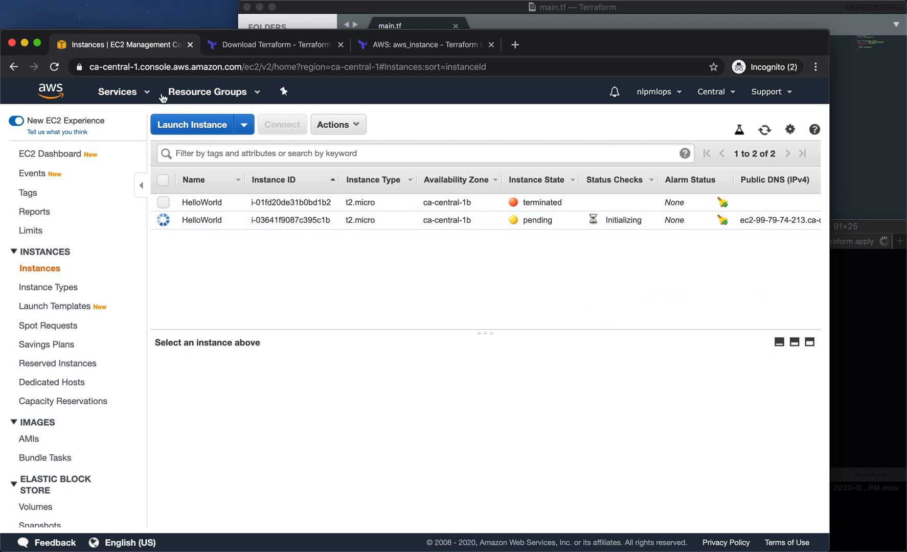
{"action": "mouse_move", "coordinate": [794, 15]}
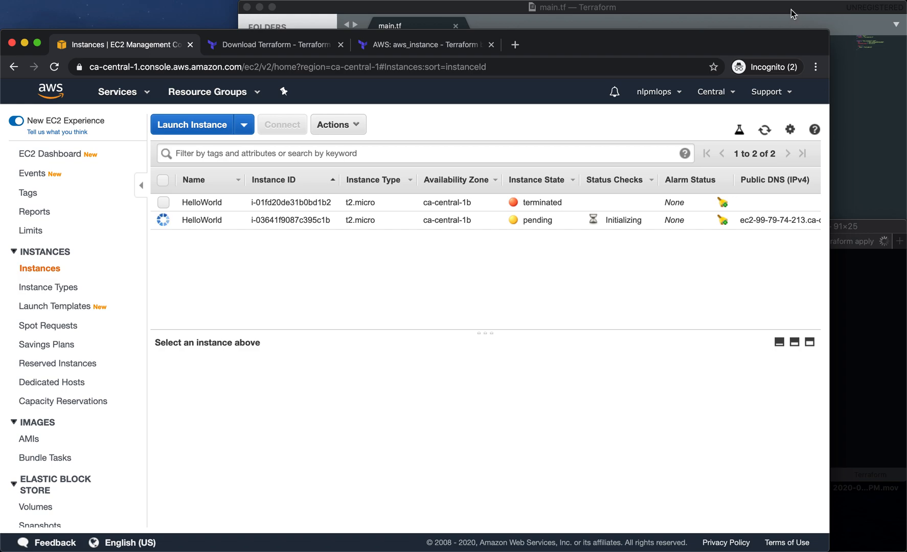
Step: Bring the main.tf editor back to the front after checking the pending instance
{"action": "left_click", "coordinate": [572, 7]}
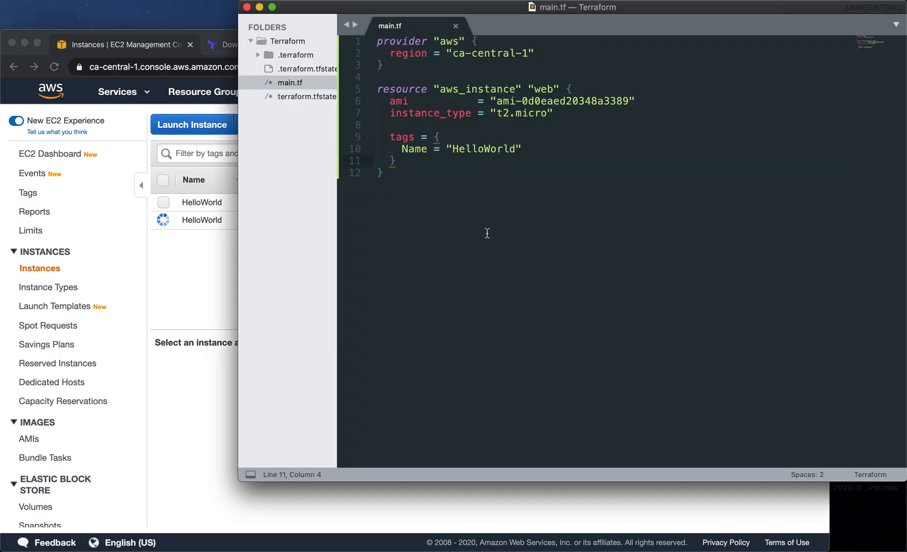
Step: Review the aws_instance block in main.tf, then return to the EC2 console
{"action": "left_click", "coordinate": [381, 172]}
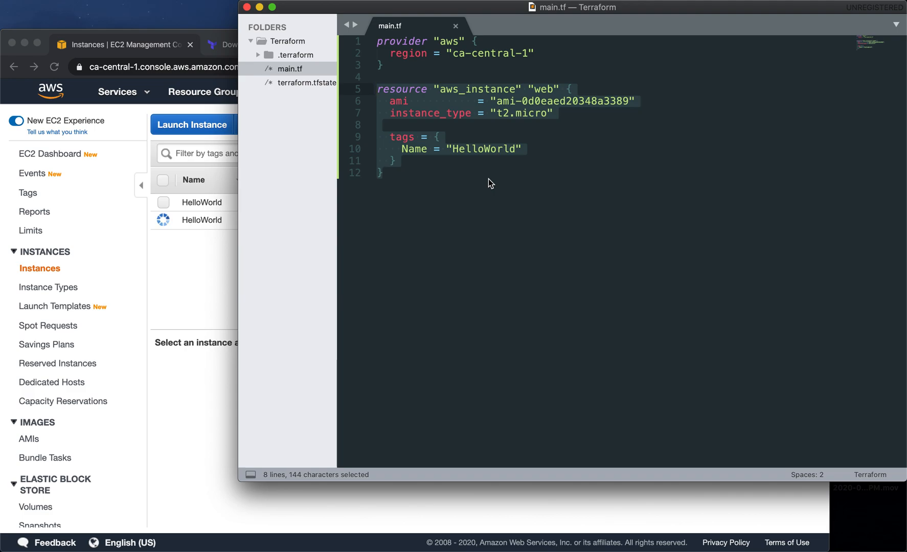
{"action": "left_click", "coordinate": [381, 173]}
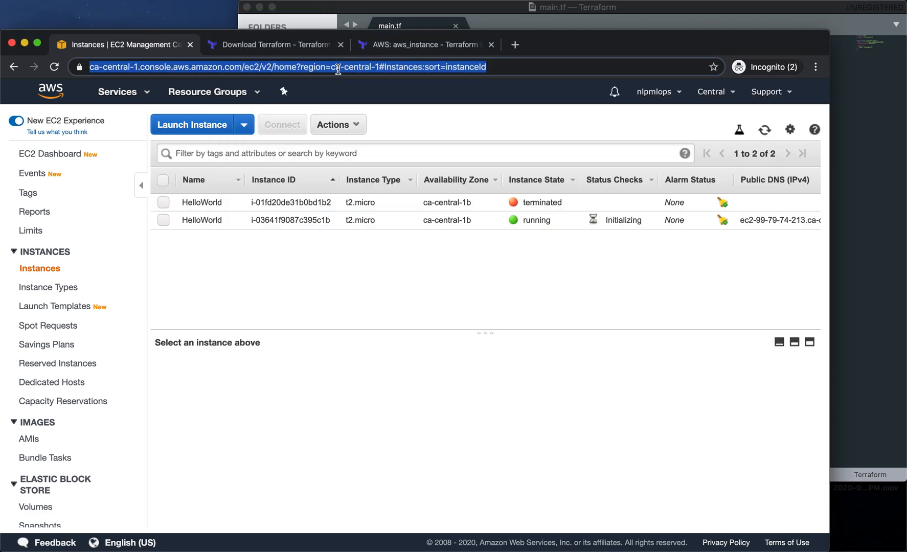
{"action": "mouse_move", "coordinate": [870, 353]}
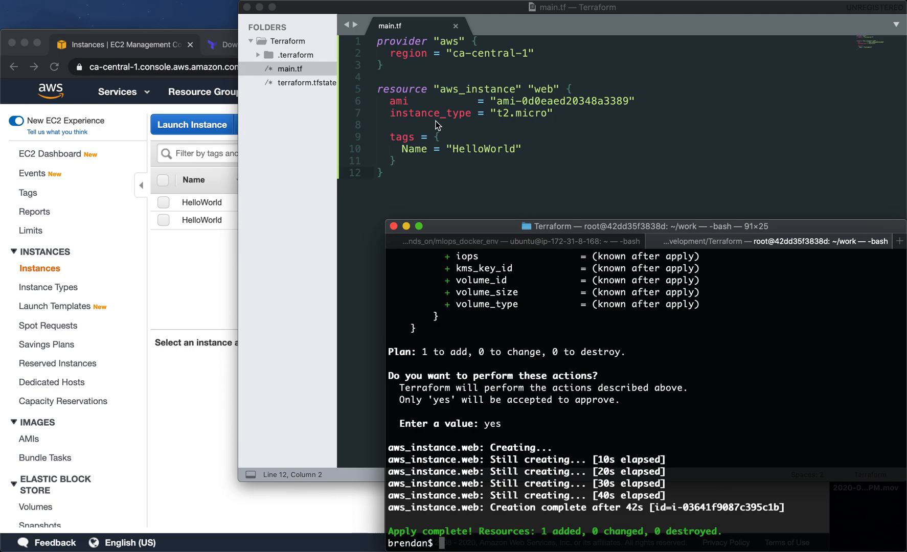
Step: Return to main.tf and place the cursor around the aws_instance resource block lines
{"action": "left_click", "coordinate": [428, 198]}
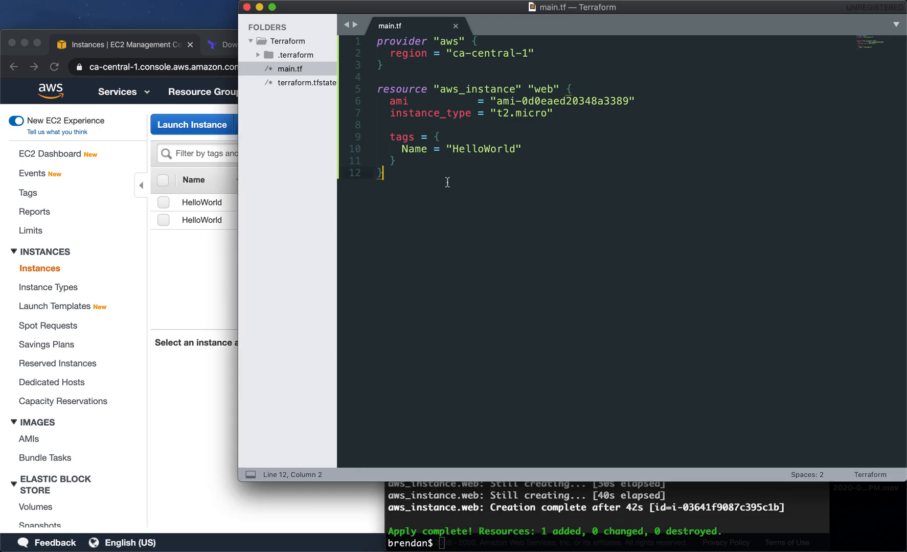
{"action": "left_click", "coordinate": [376, 102]}
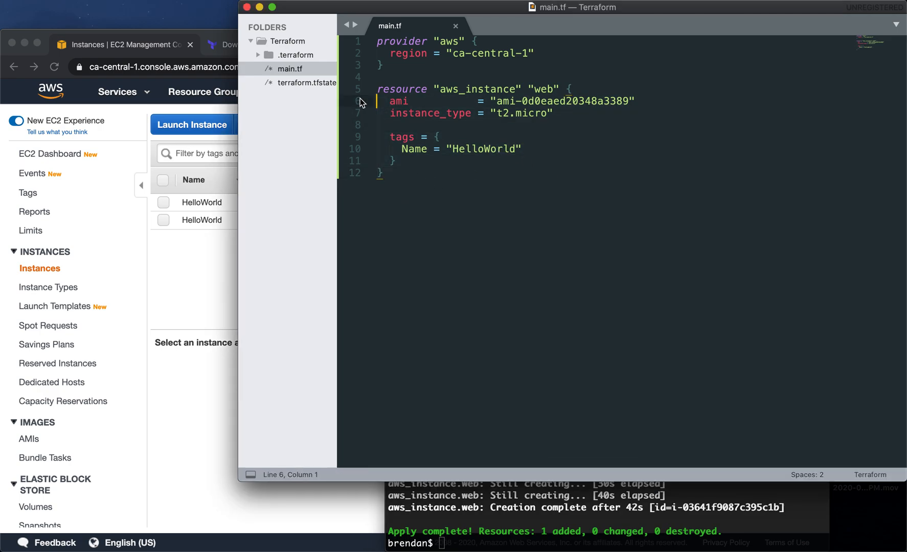
{"action": "left_click", "coordinate": [309, 83]}
{"action": "type", "text": "terraform apply"}
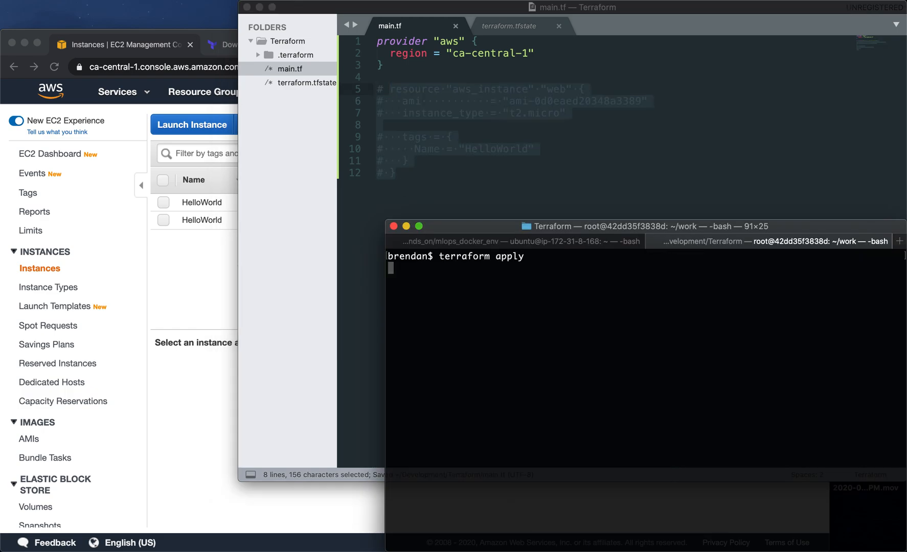
Step: Run terraform apply with the resource commented out and review the 1-to-destroy plan
{"action": "key", "text": "Return"}
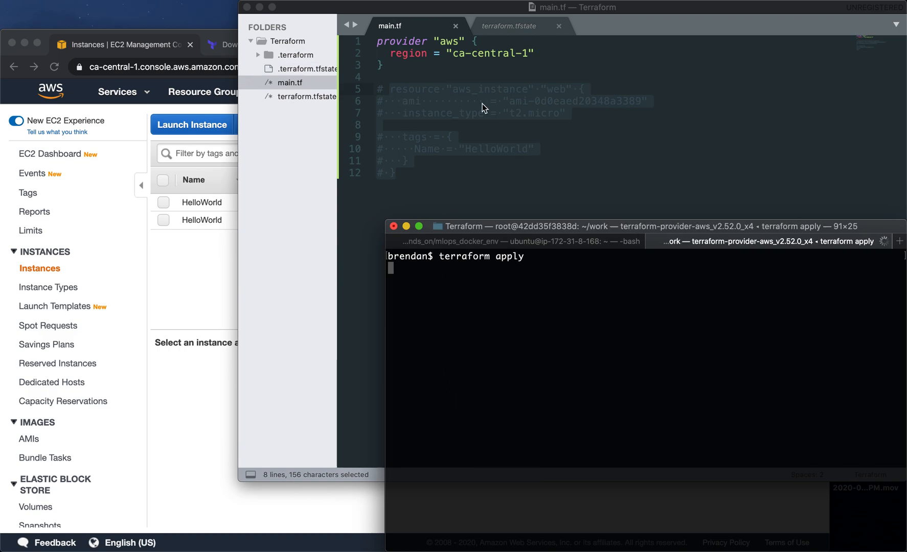
{"action": "mouse_move", "coordinate": [434, 96]}
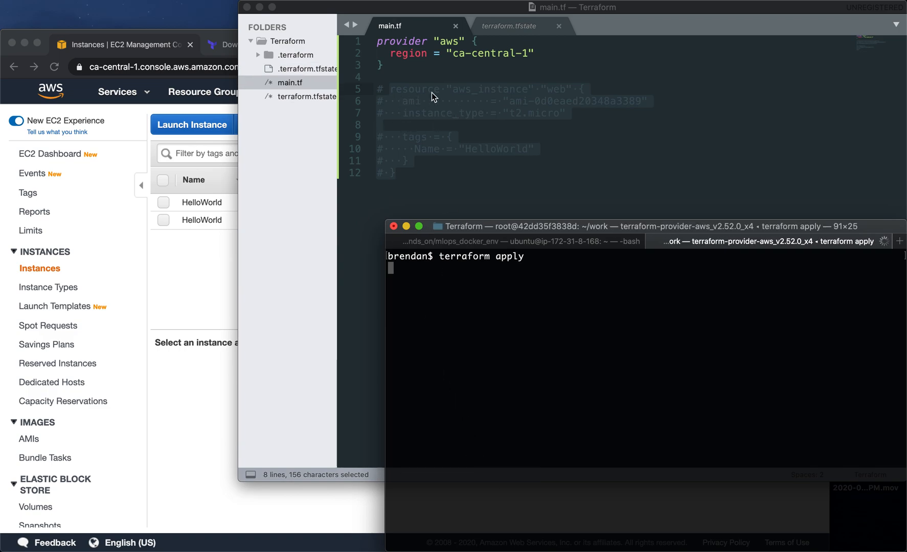
{"action": "mouse_move", "coordinate": [468, 164]}
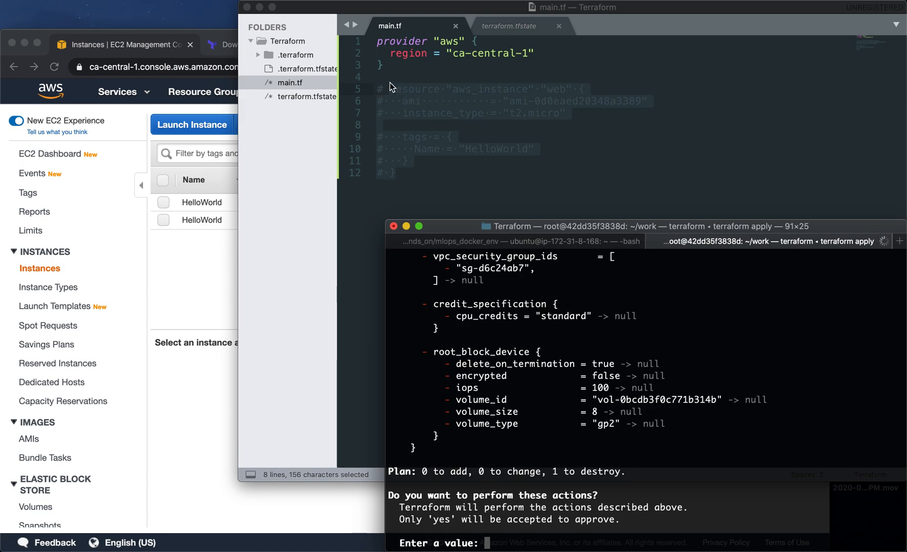
{"action": "mouse_move", "coordinate": [413, 186]}
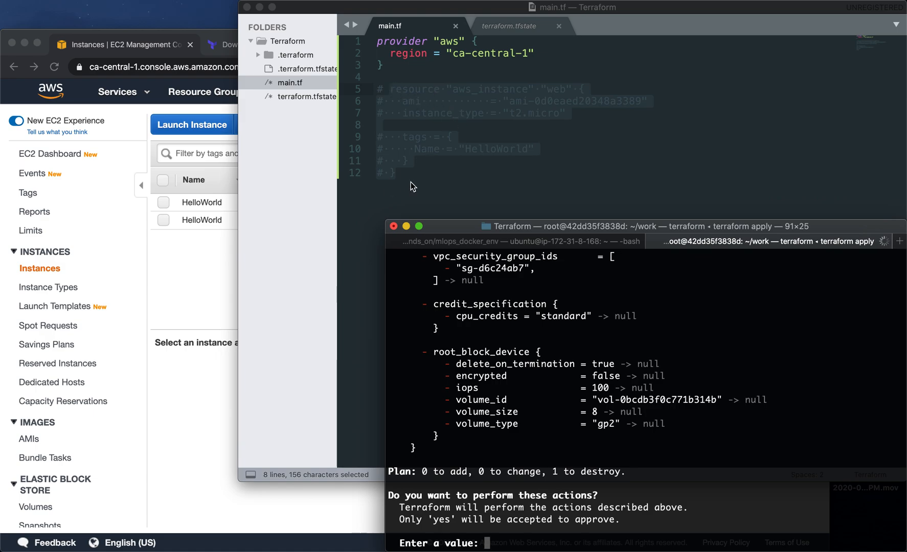
{"action": "mouse_move", "coordinate": [421, 183]}
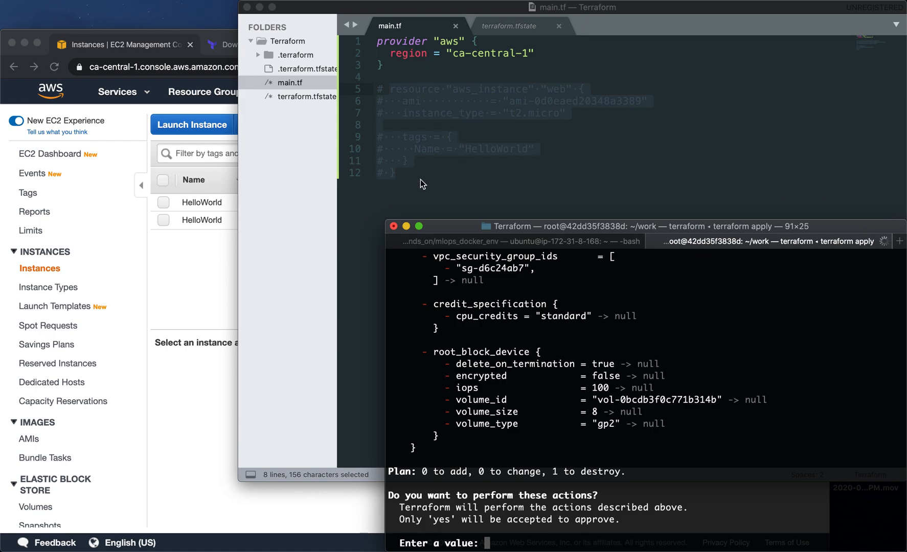
{"action": "mouse_move", "coordinate": [418, 475]}
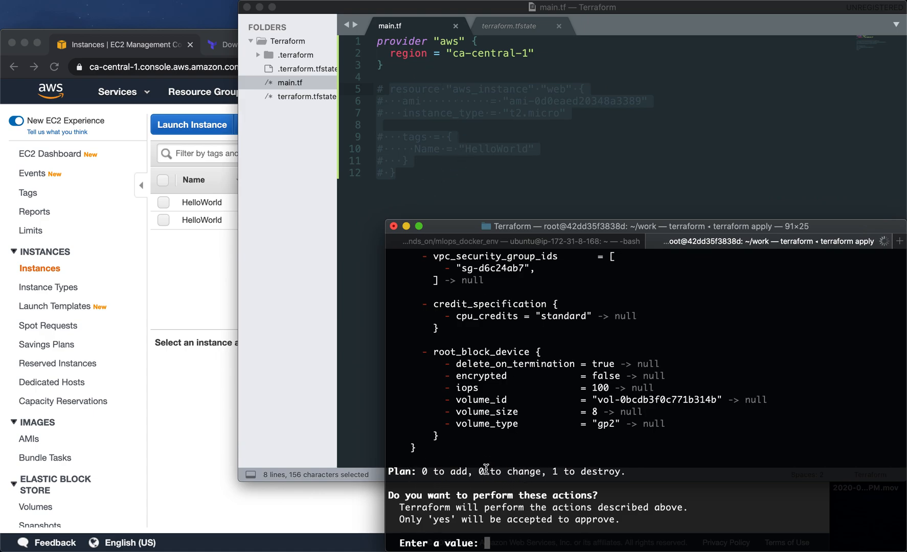
{"action": "scroll", "scroll_direction": "up", "scroll_amount": 3}
{"action": "type", "text": "yes"}
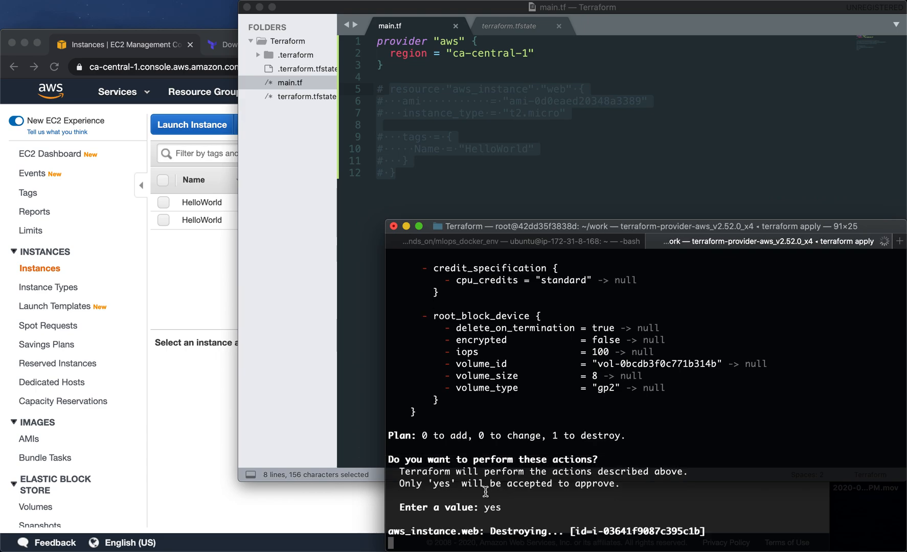
{"action": "mouse_move", "coordinate": [534, 527]}
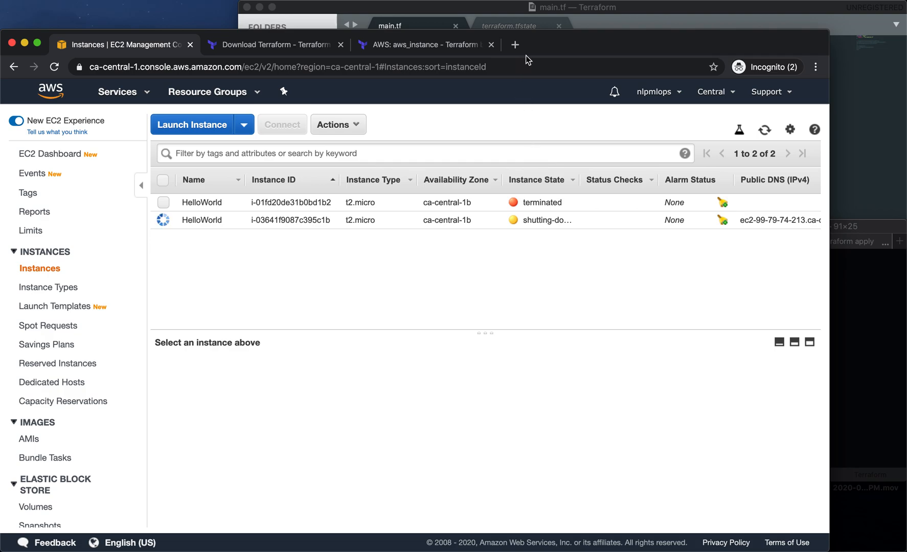
{"action": "mouse_move", "coordinate": [824, 270]}
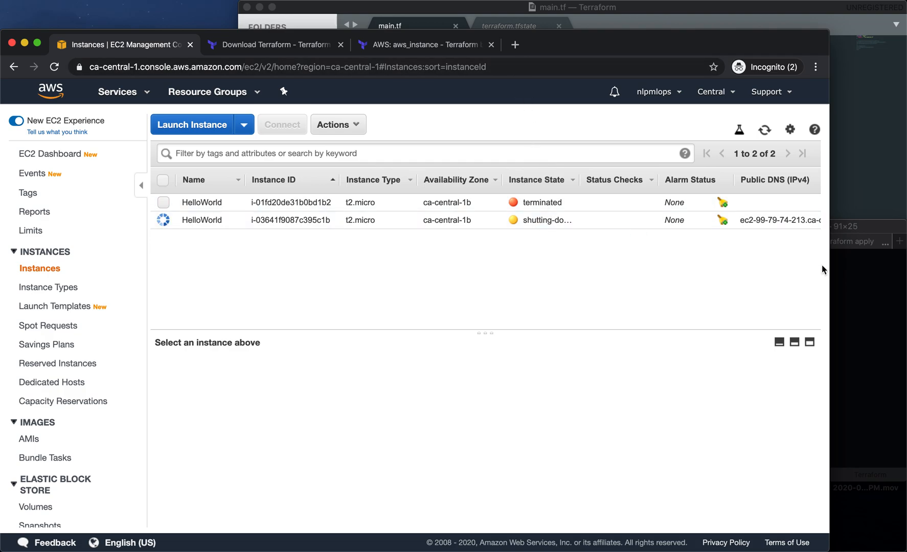